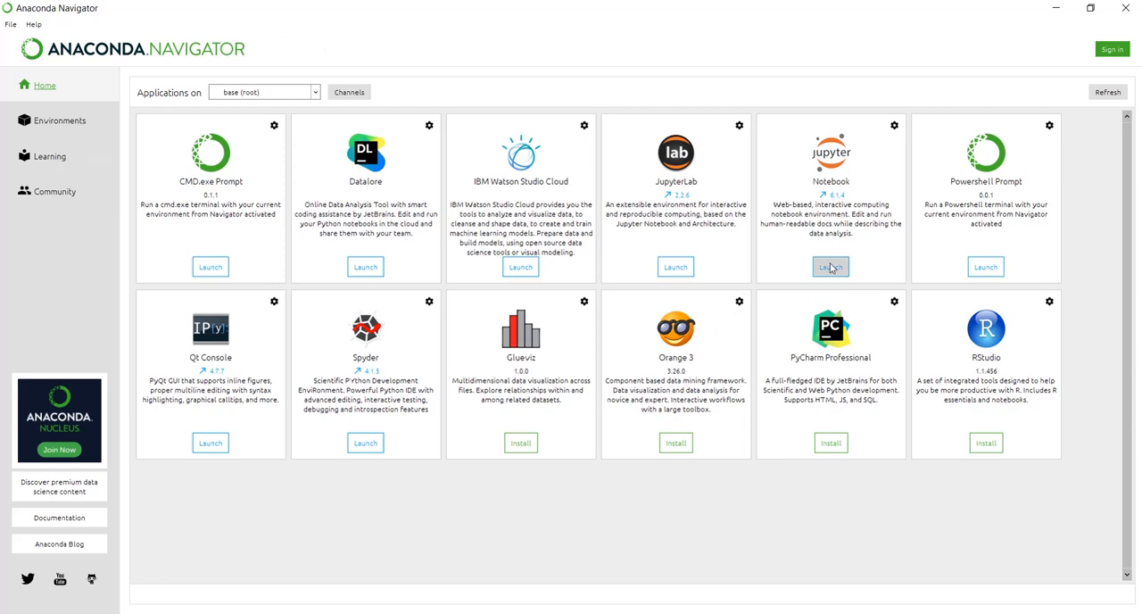
Launch Jupyter Notebook from the Notebook tile in Anaconda Navigator.
click(830, 266)
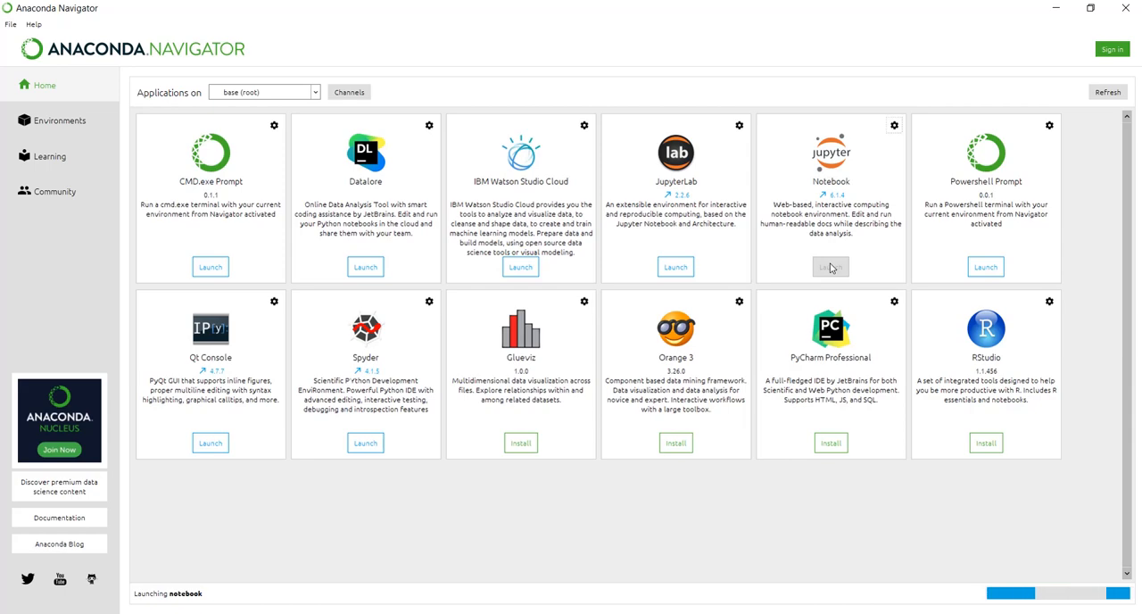
click(832, 268)
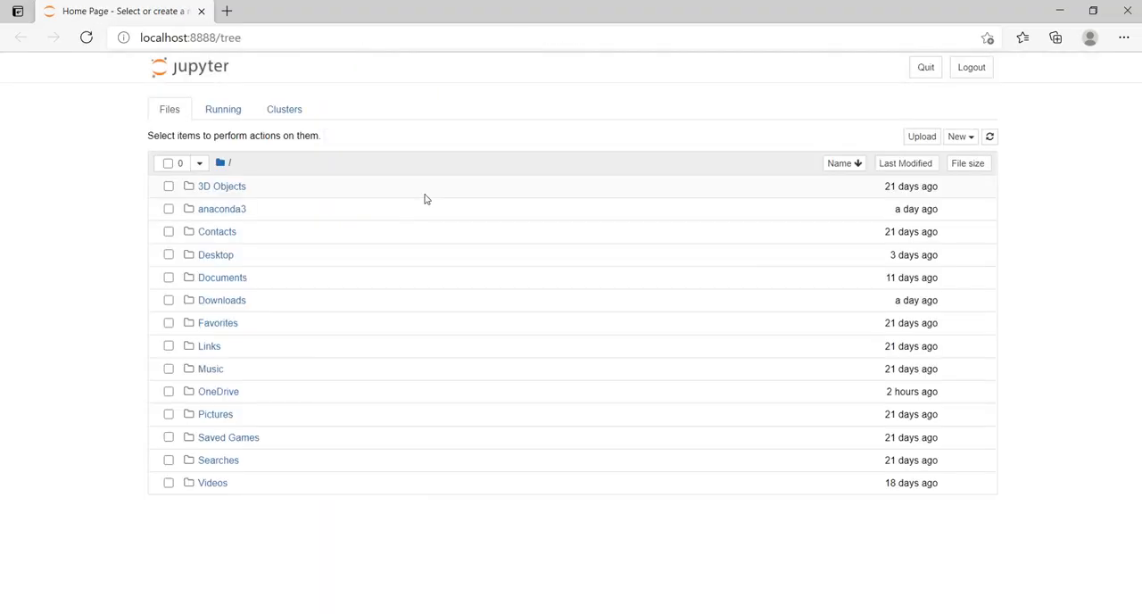
mouse_move(571, 532)
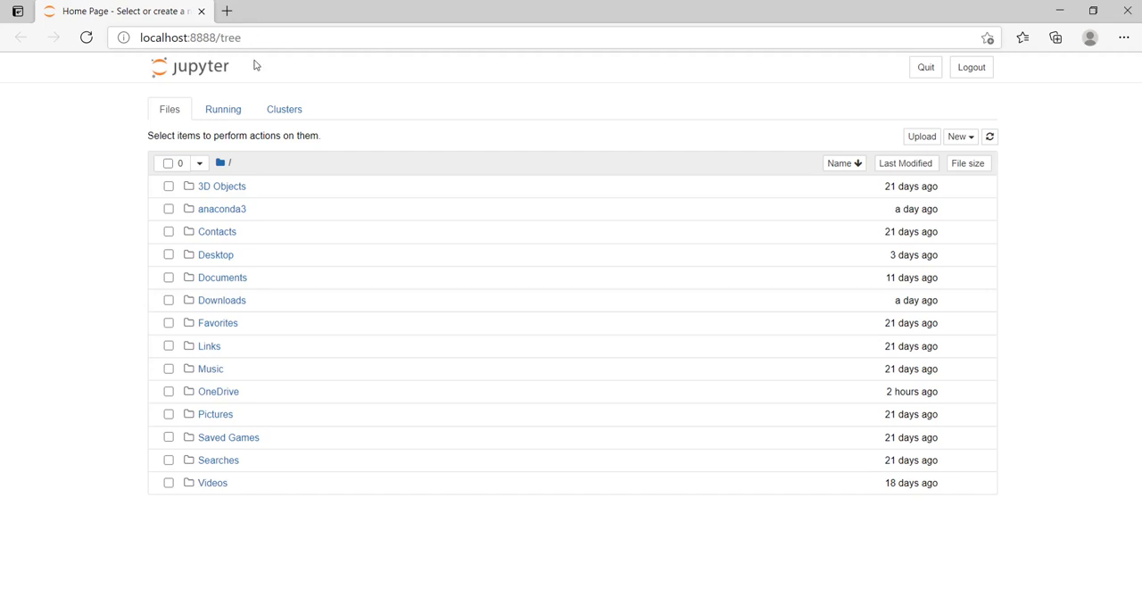
mouse_move(228, 353)
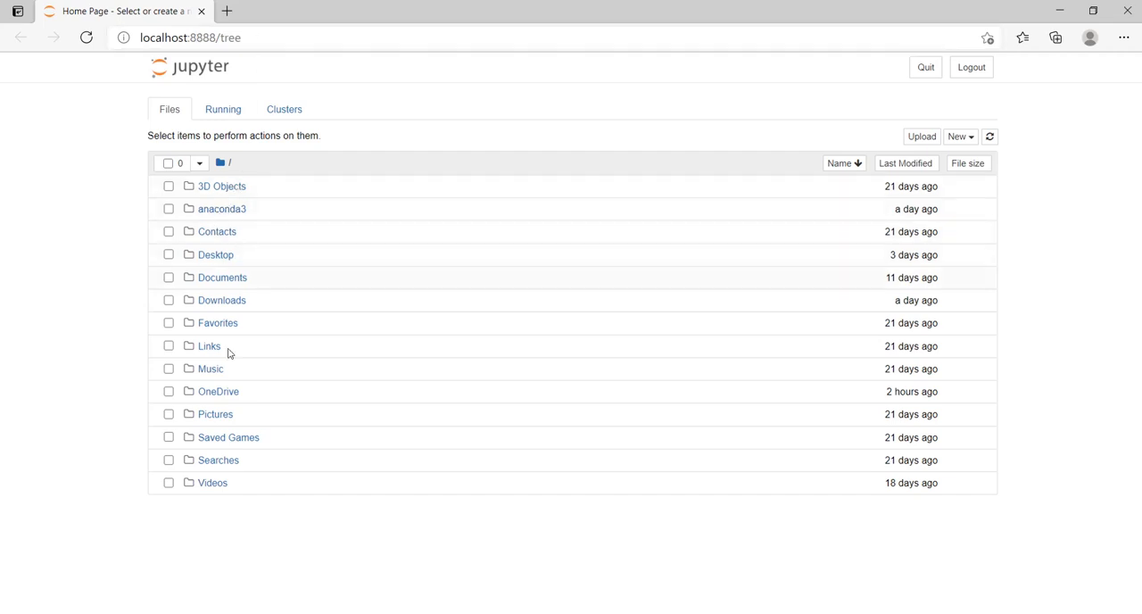
mouse_move(144, 175)
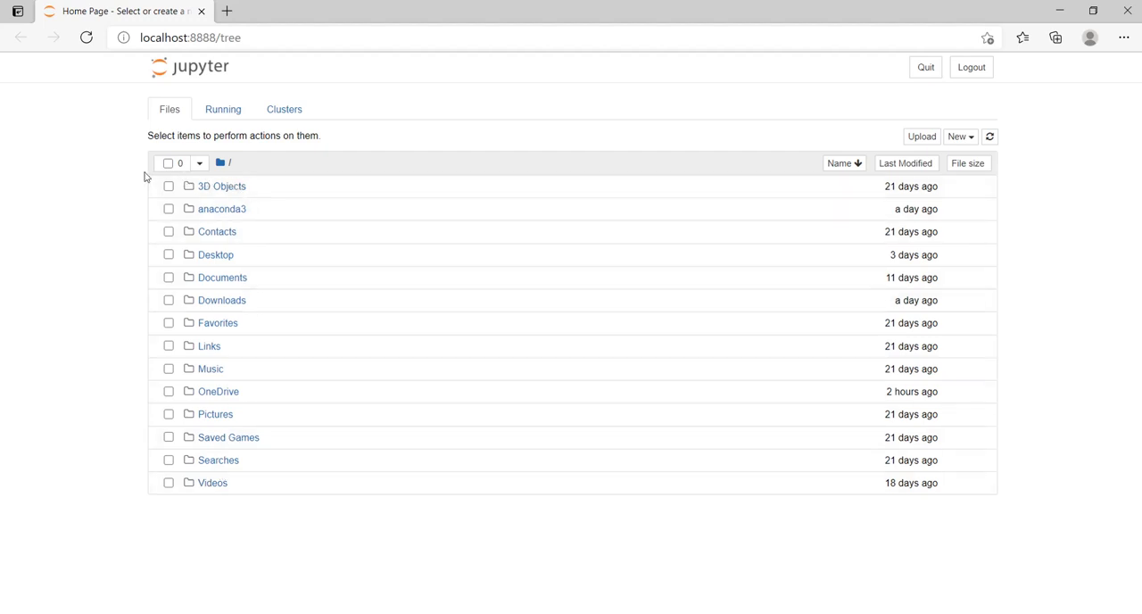
mouse_move(122, 317)
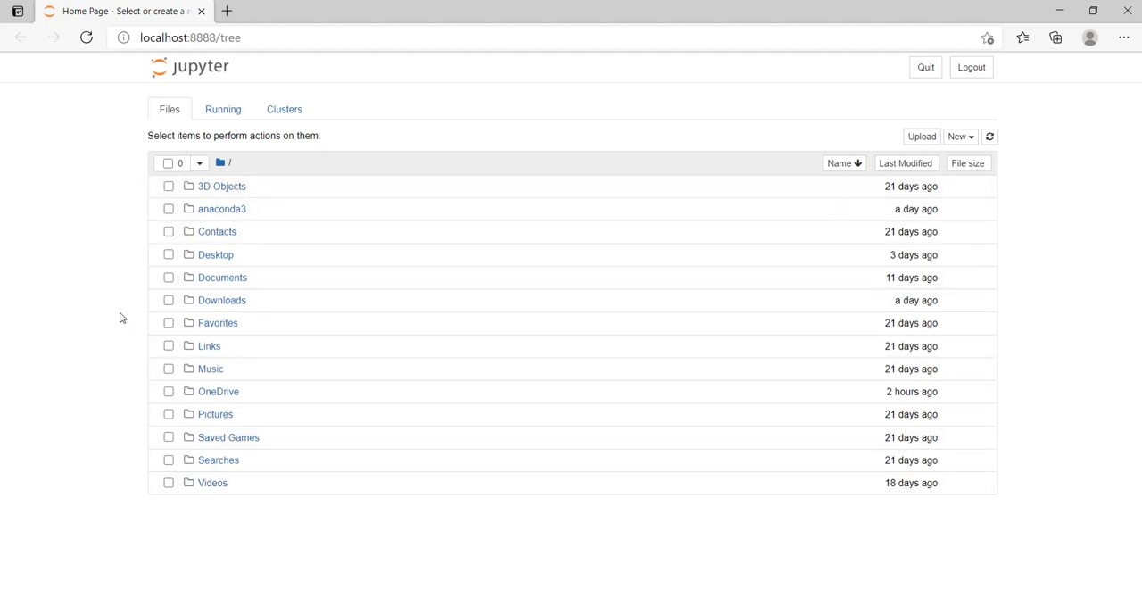
mouse_move(216, 254)
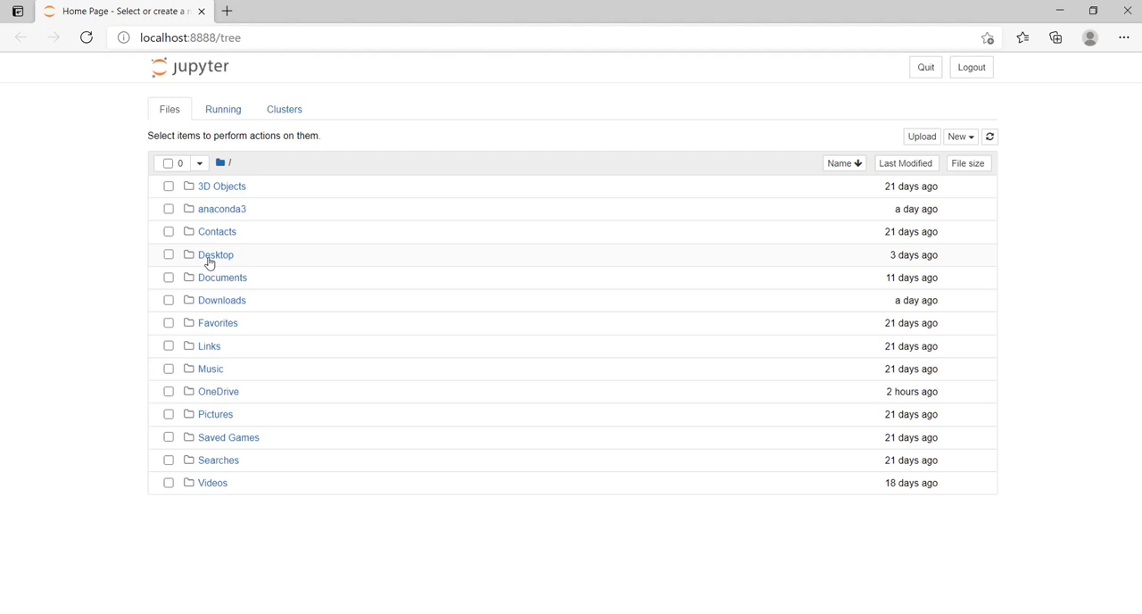
Create a new Untitled Folder inside the Desktop folder.
click(216, 254)
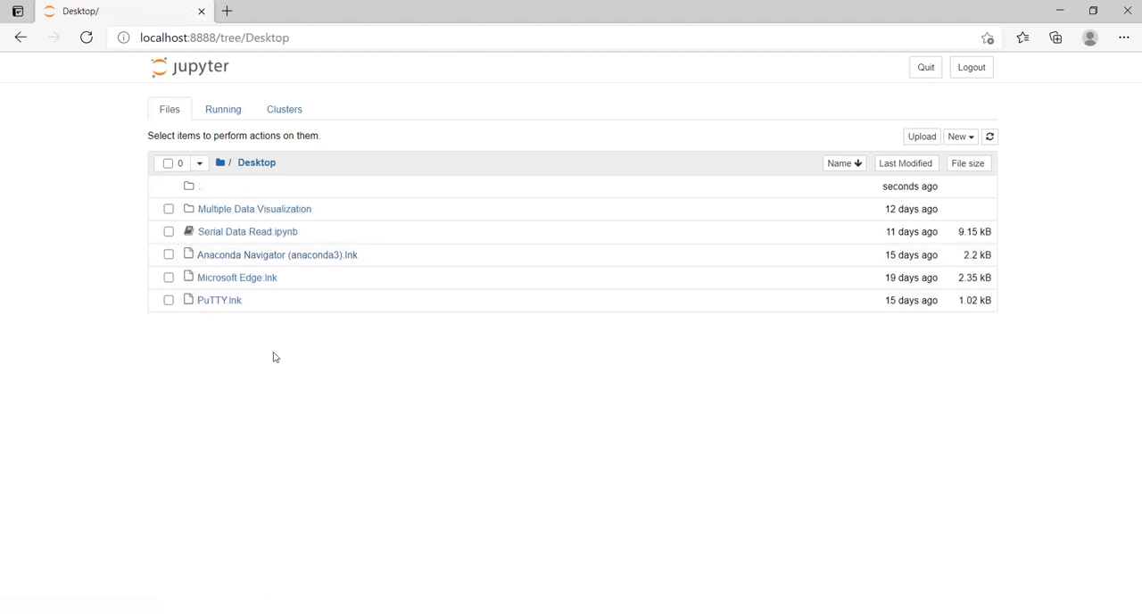
mouse_move(821, 221)
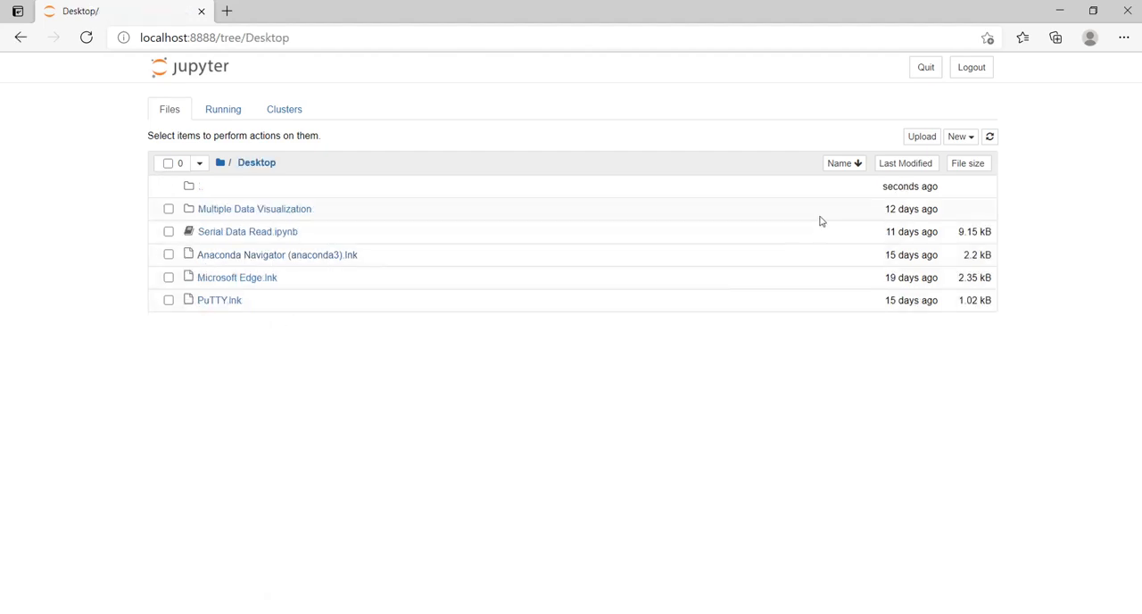
mouse_move(248, 140)
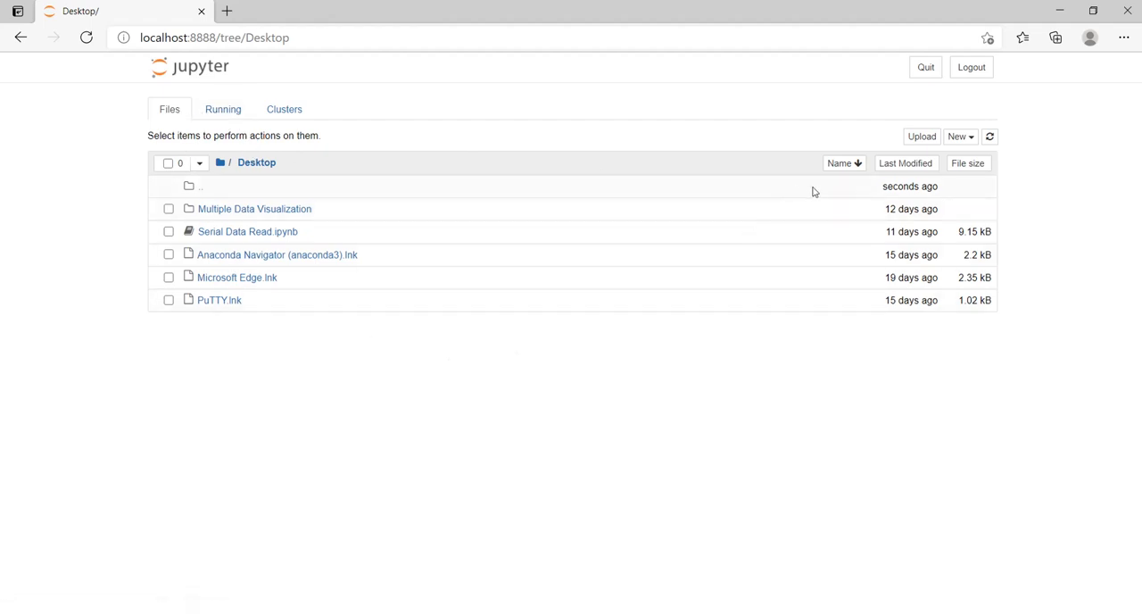
click(960, 136)
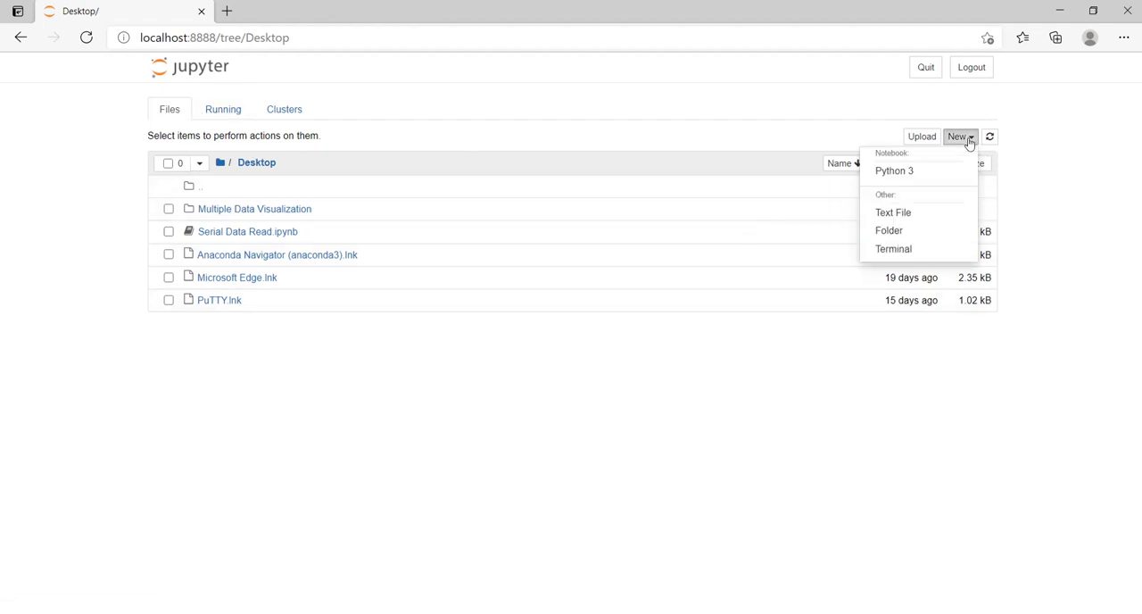
click(888, 230)
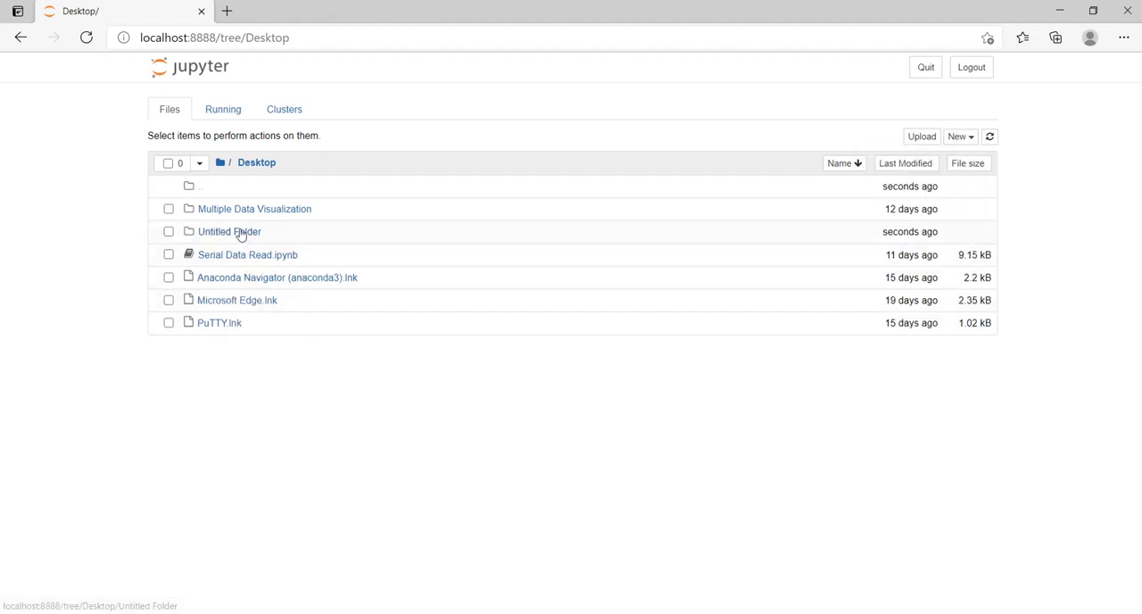
Open the new Untitled Folder so its empty listing is shown.
right_click(228, 232)
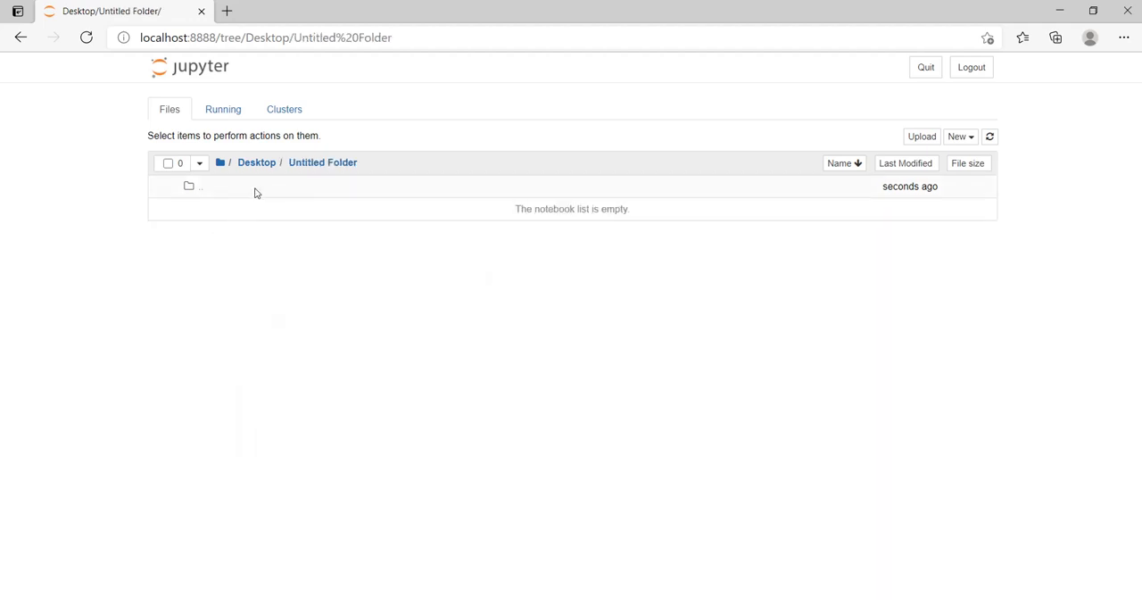
click(257, 162)
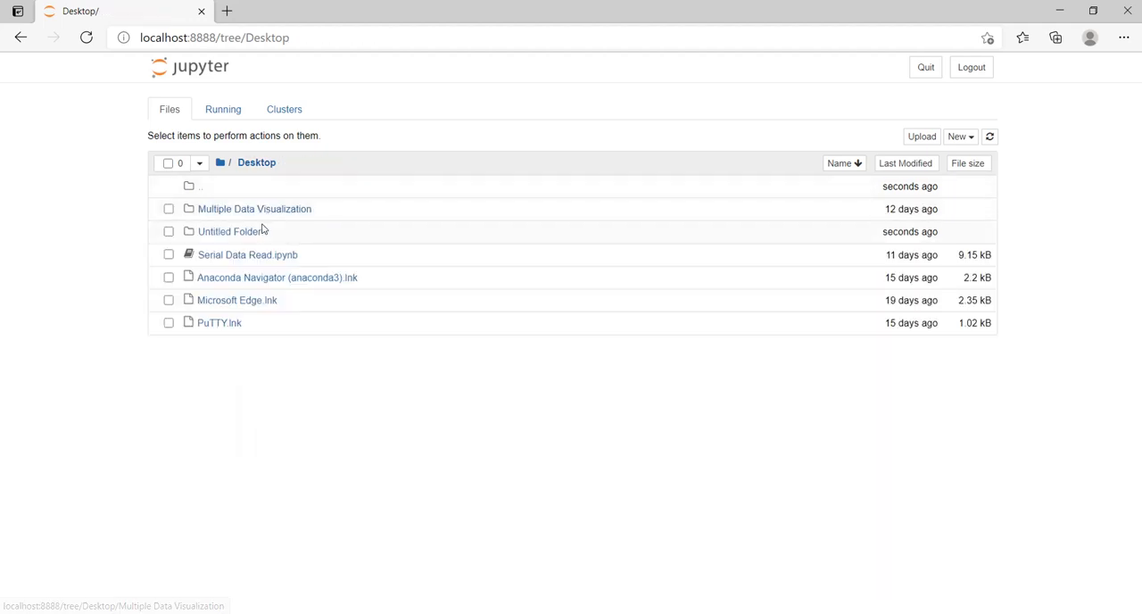
mouse_move(234, 241)
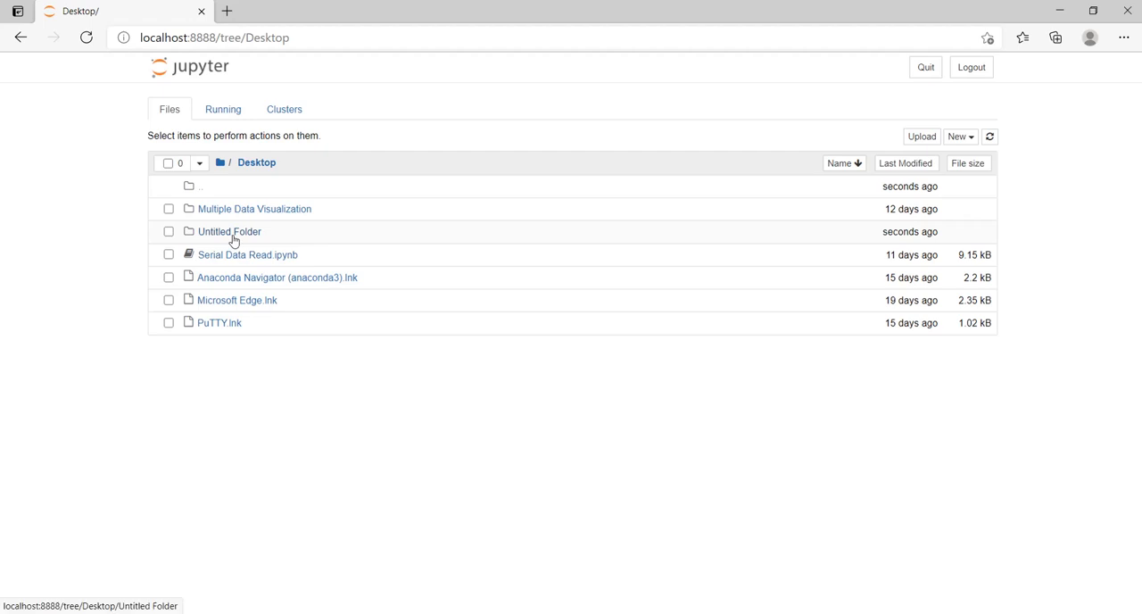
mouse_move(238, 241)
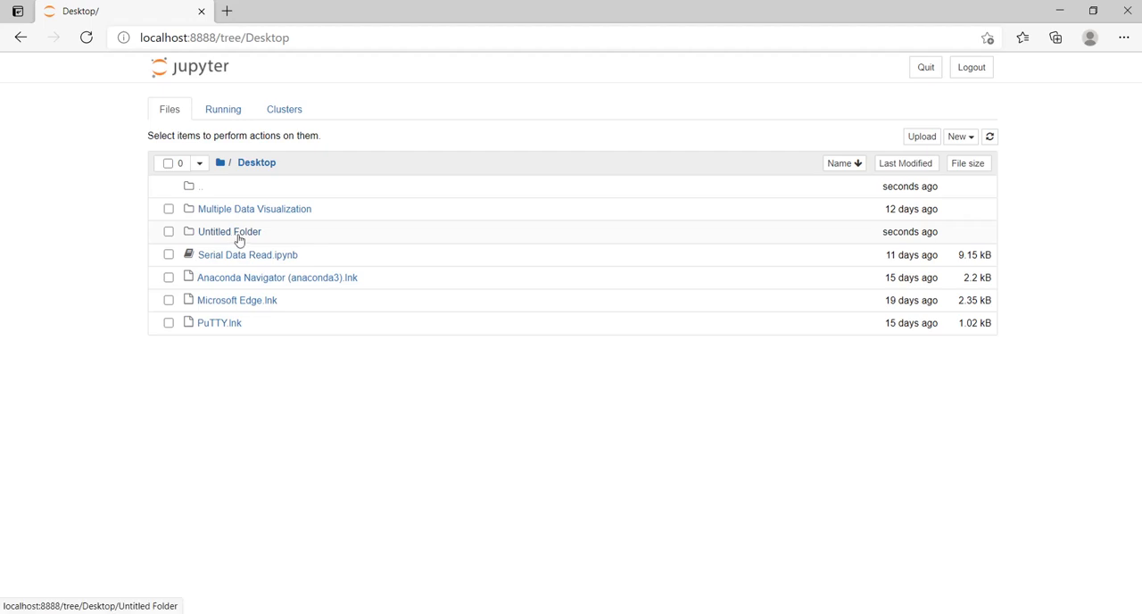
click(229, 232)
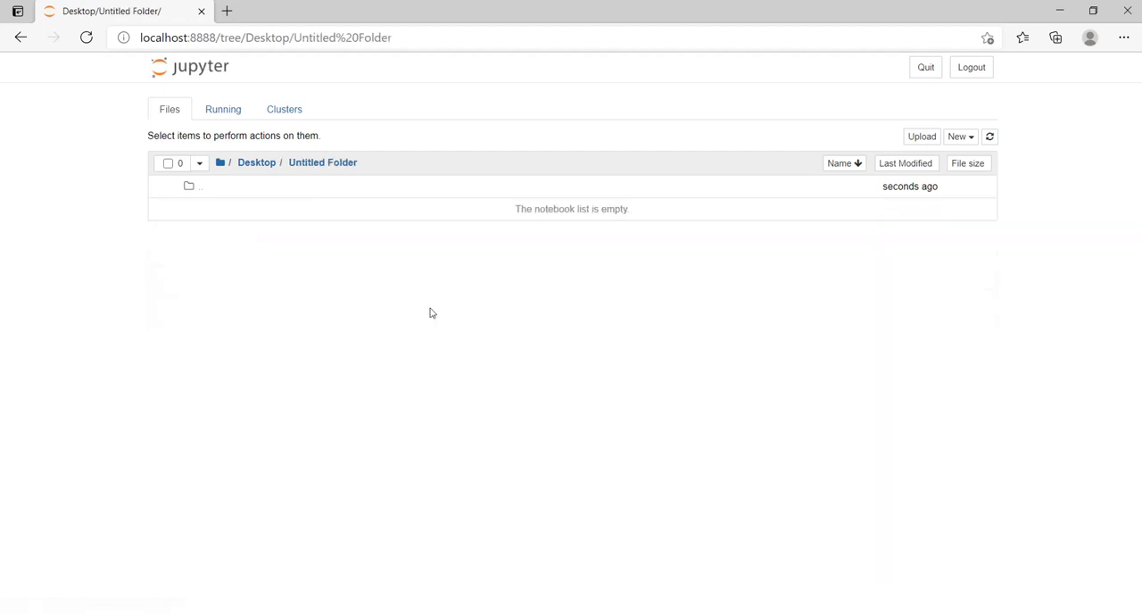
mouse_move(486, 326)
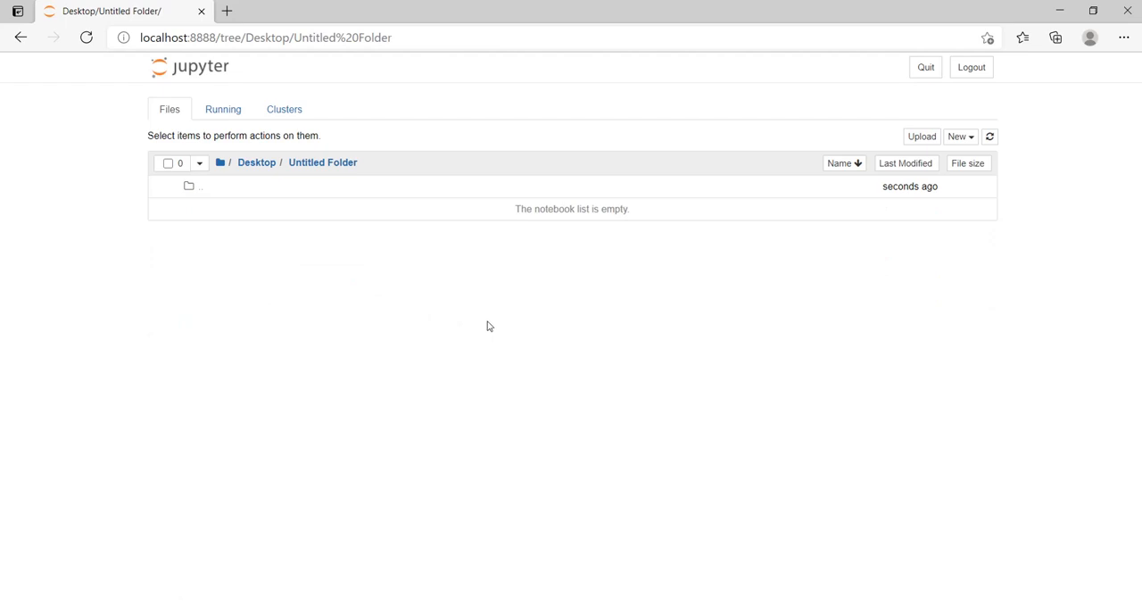
mouse_move(845, 292)
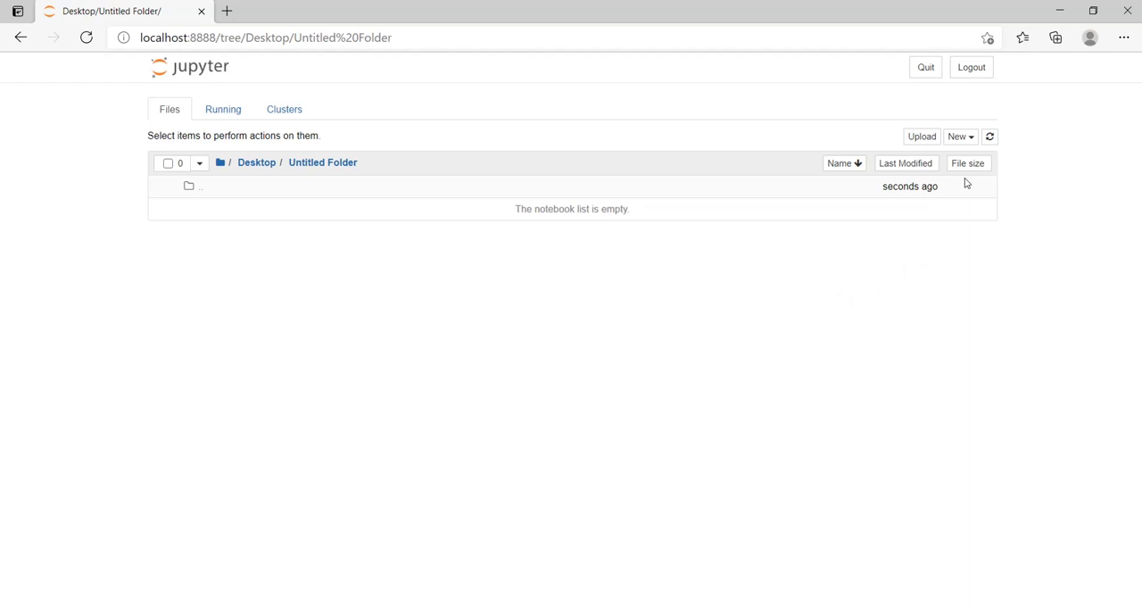
Create a new Python 3 notebook, Untitled.ipynb, inside Untitled Folder.
click(960, 136)
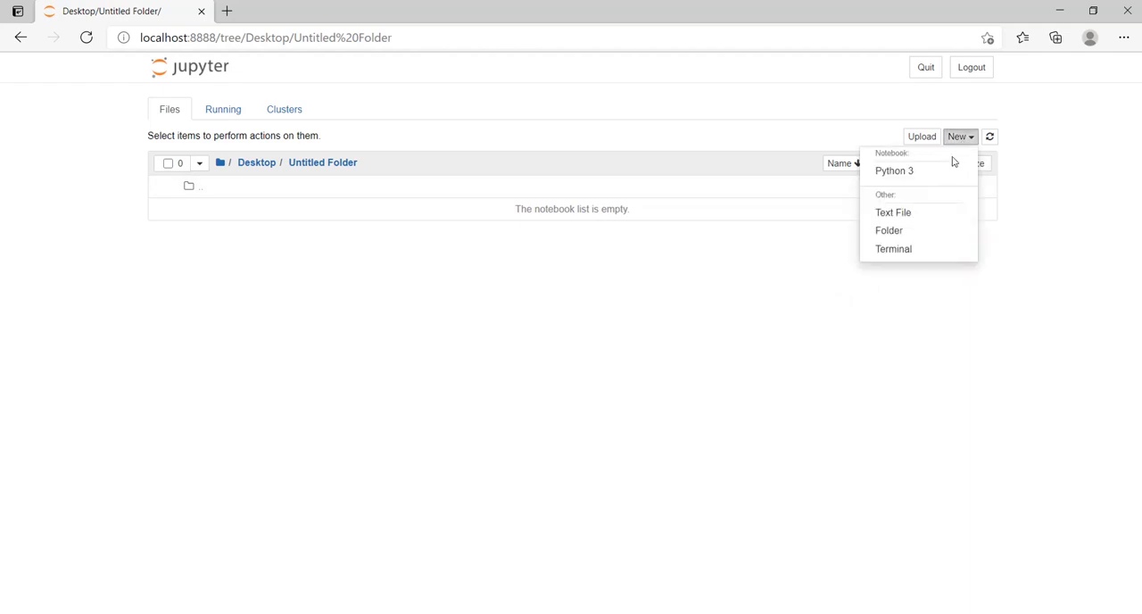
click(894, 171)
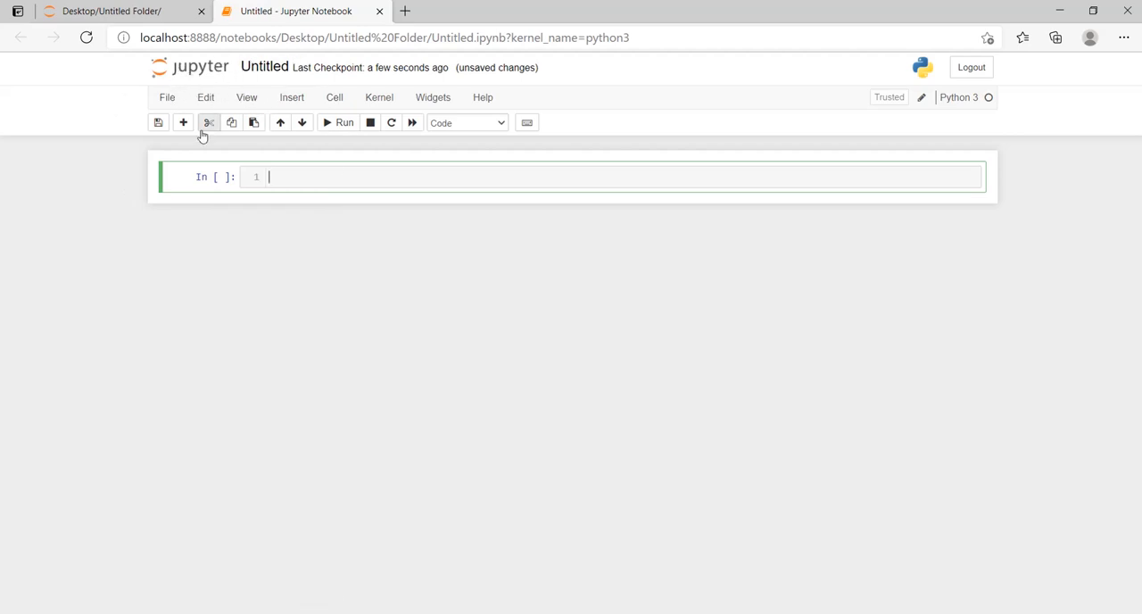
Check the folder listing, then return to the new Untitled notebook.
click(110, 10)
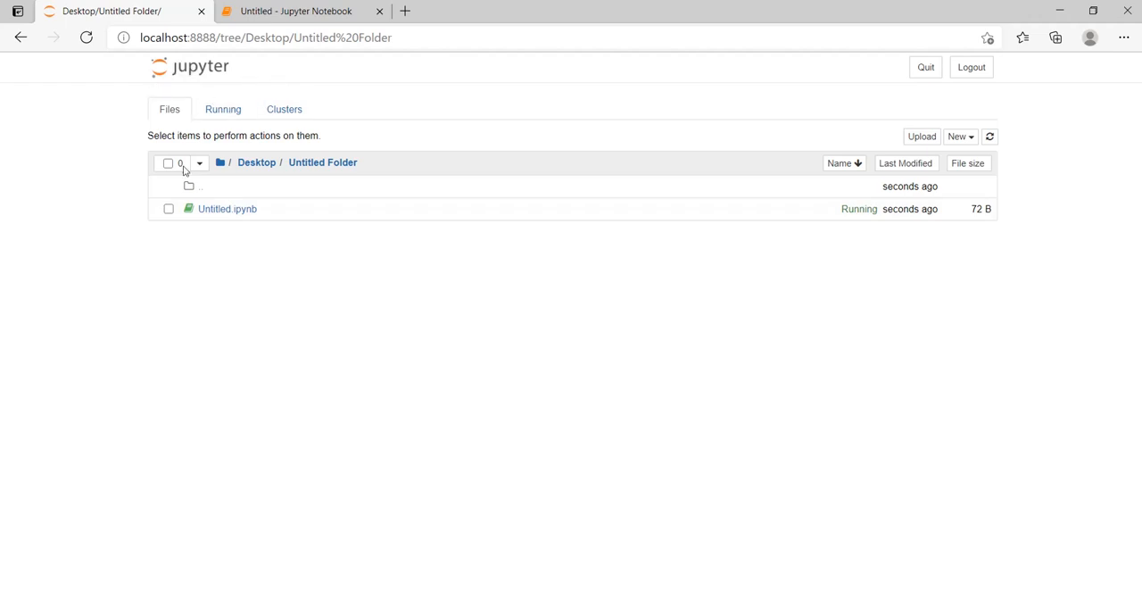
click(257, 162)
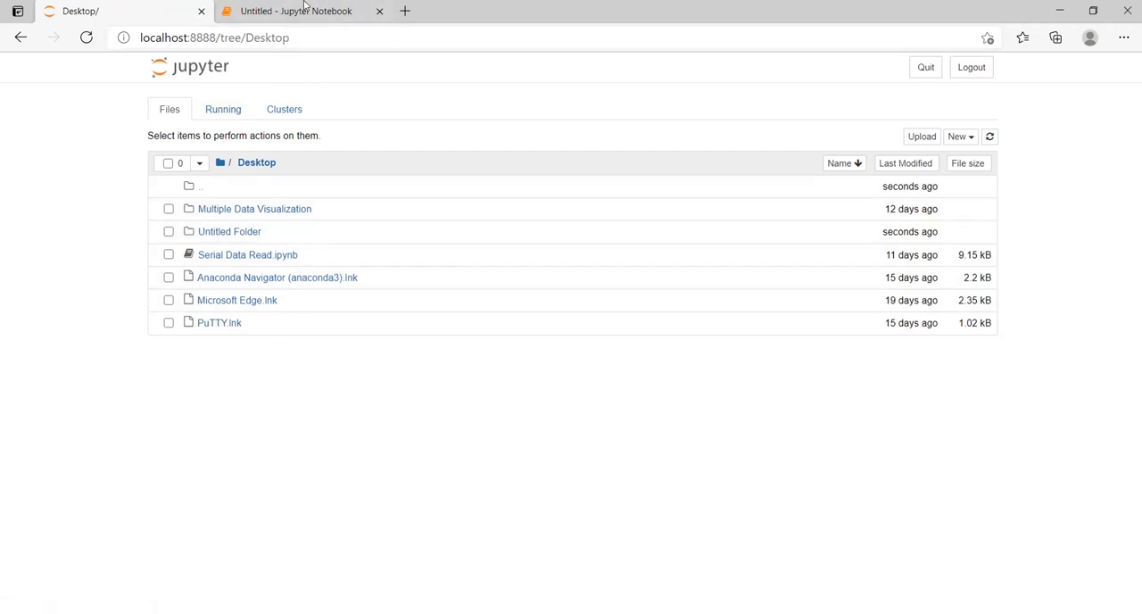
click(294, 10)
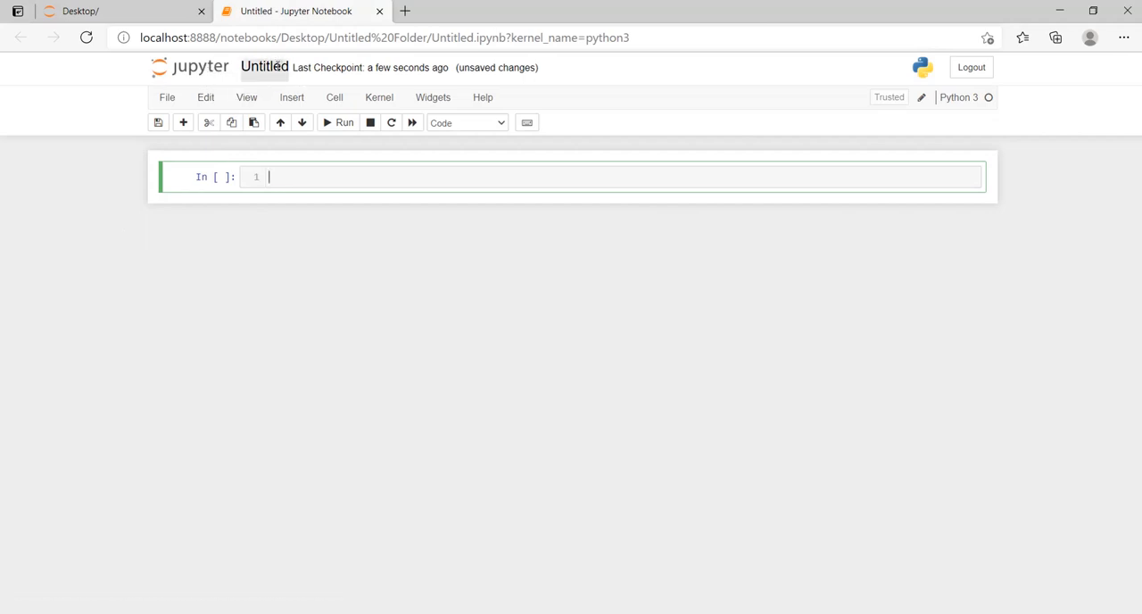
Rename the Untitled notebook to Project 1 via the Rename Notebook dialog.
click(264, 68)
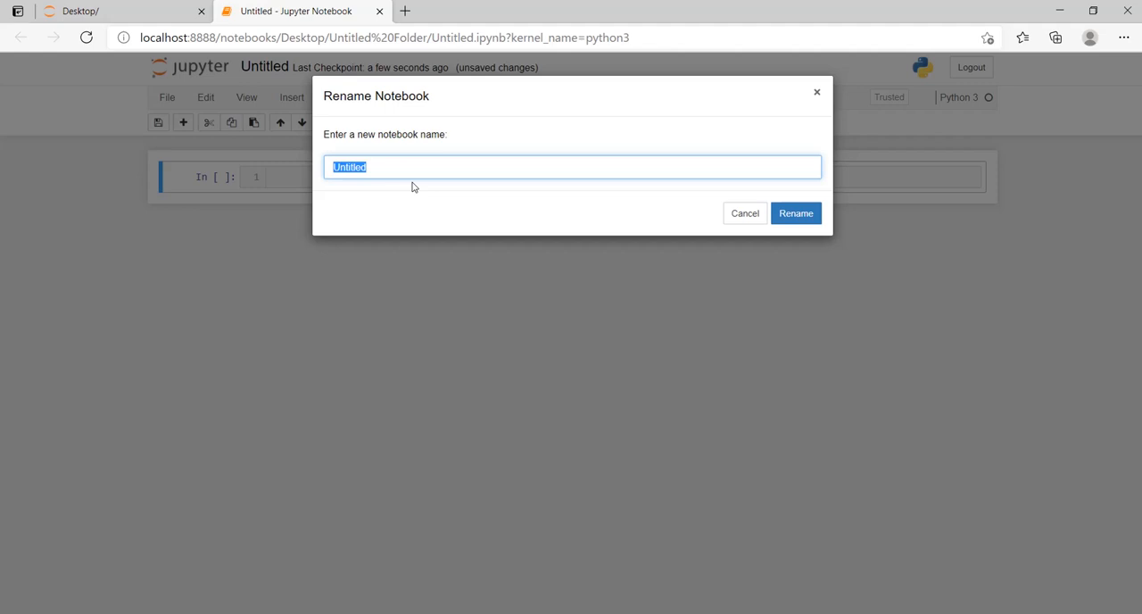
text(Project 1)
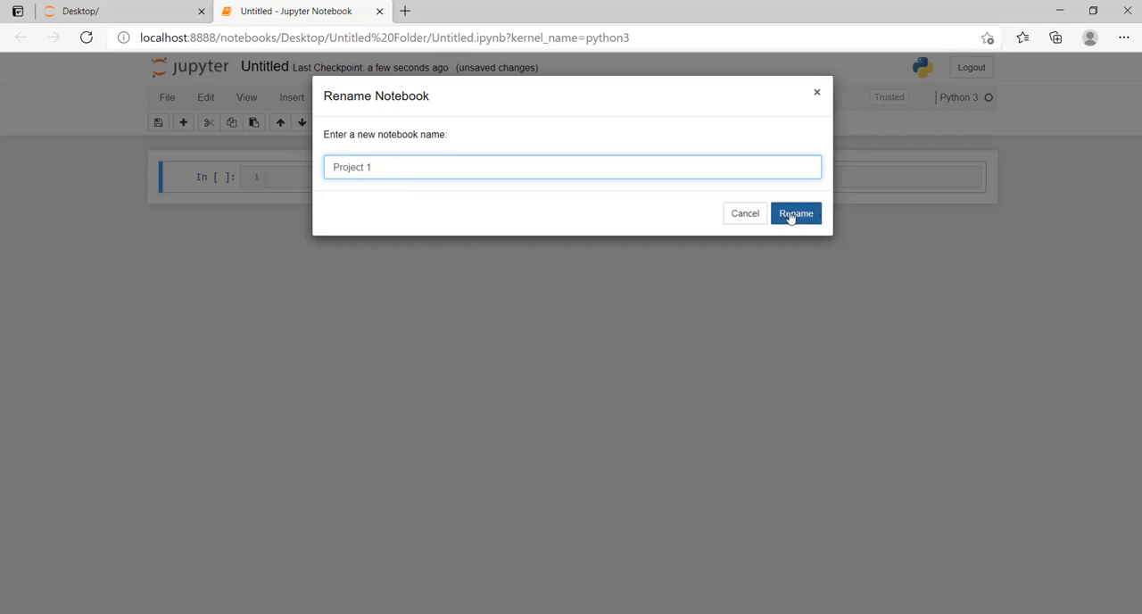
click(794, 215)
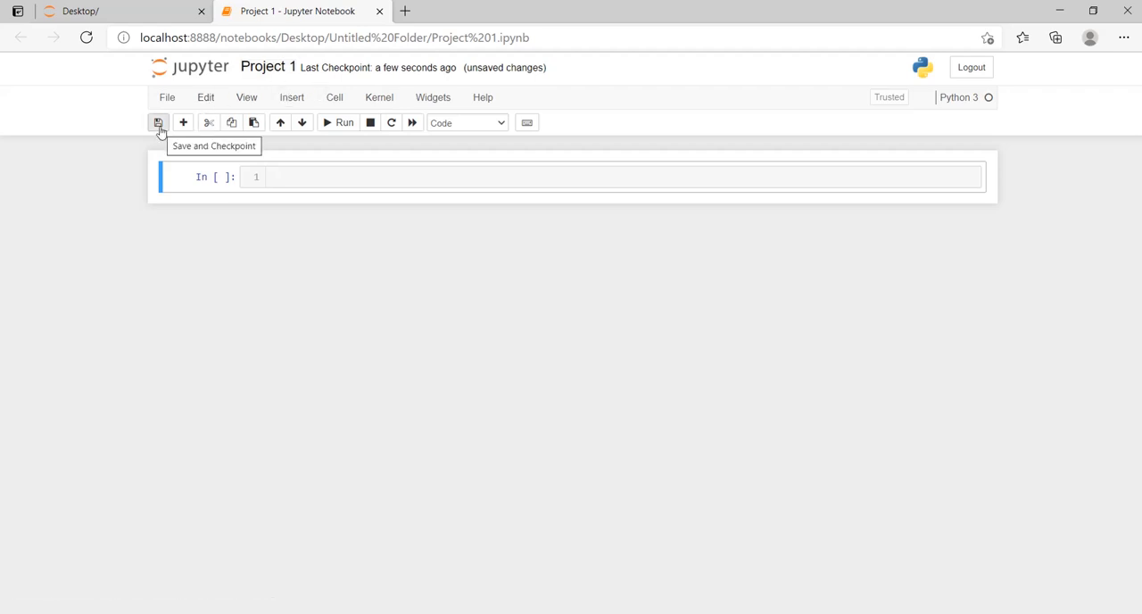
Save Project 1 and add a second empty code cell below the first.
click(159, 121)
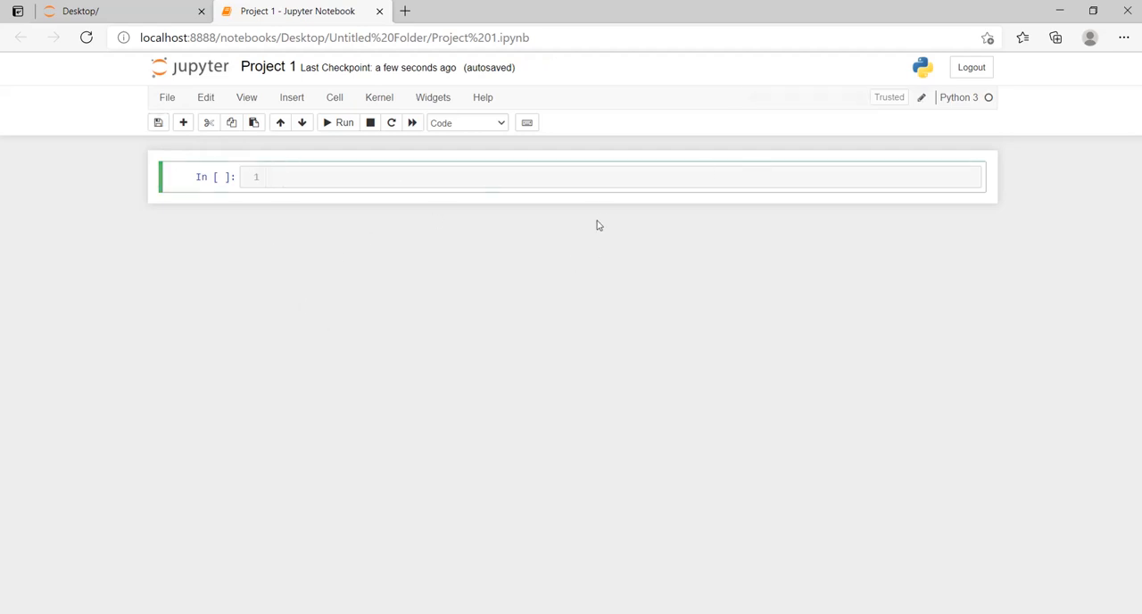
mouse_move(675, 205)
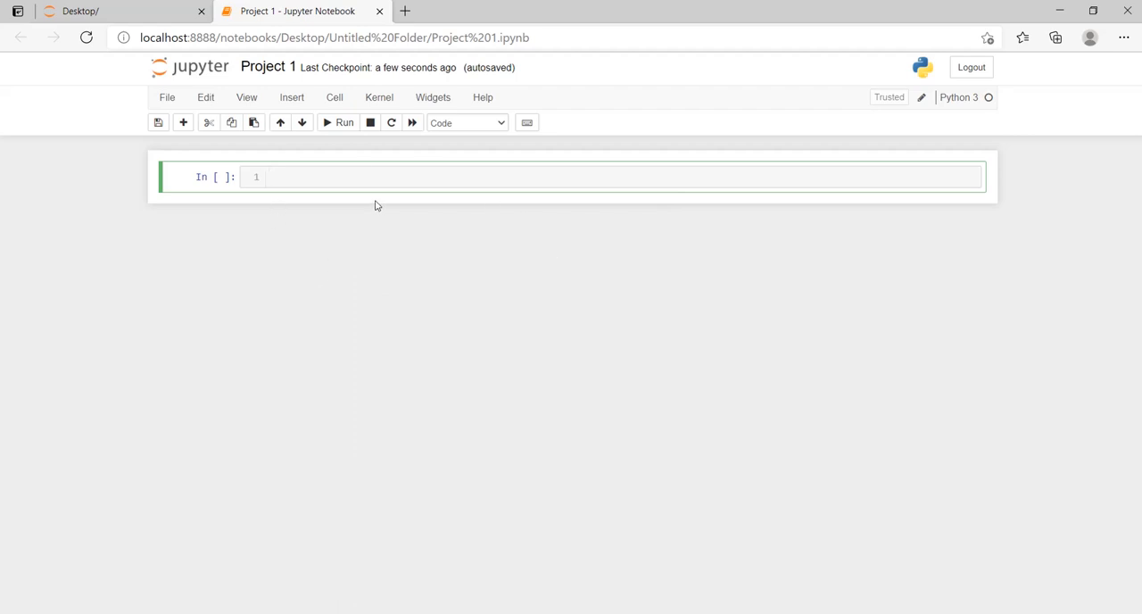
click(182, 121)
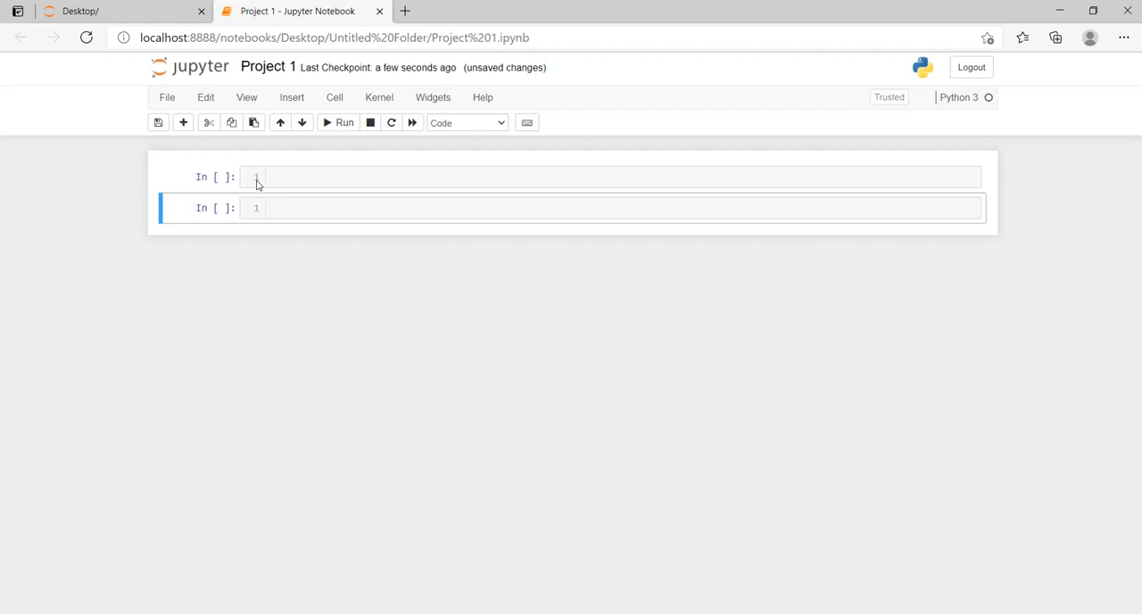
mouse_move(261, 189)
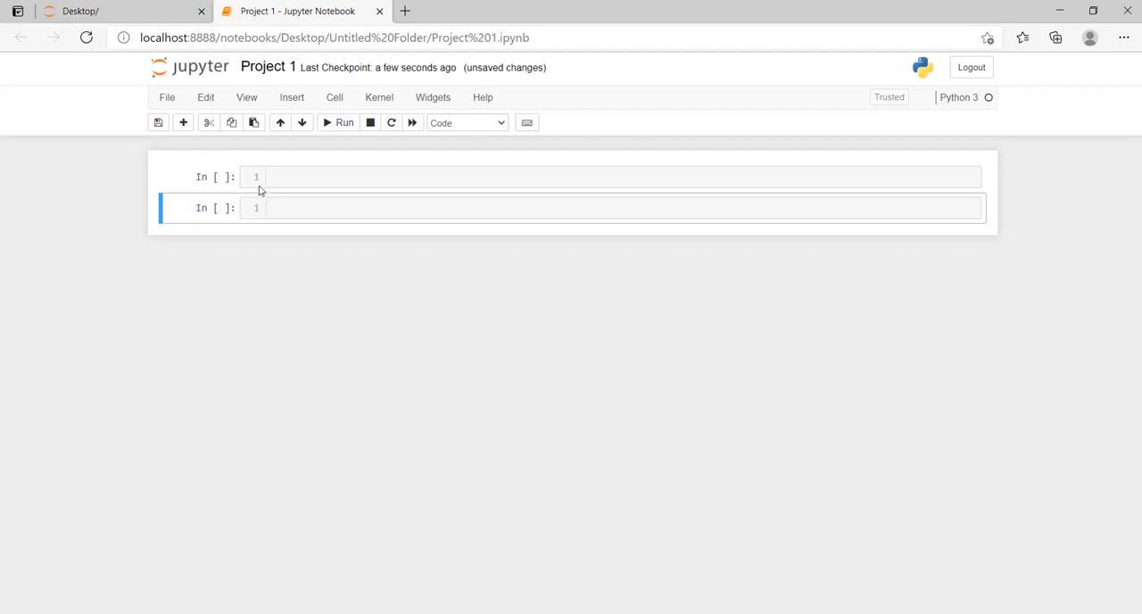
mouse_move(271, 132)
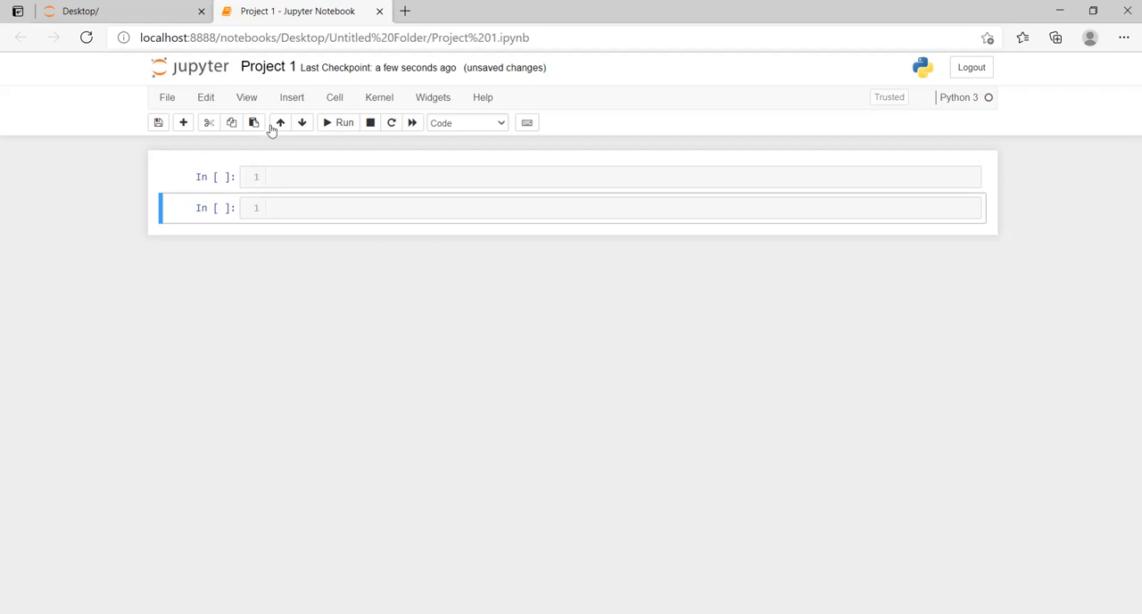
click(246, 96)
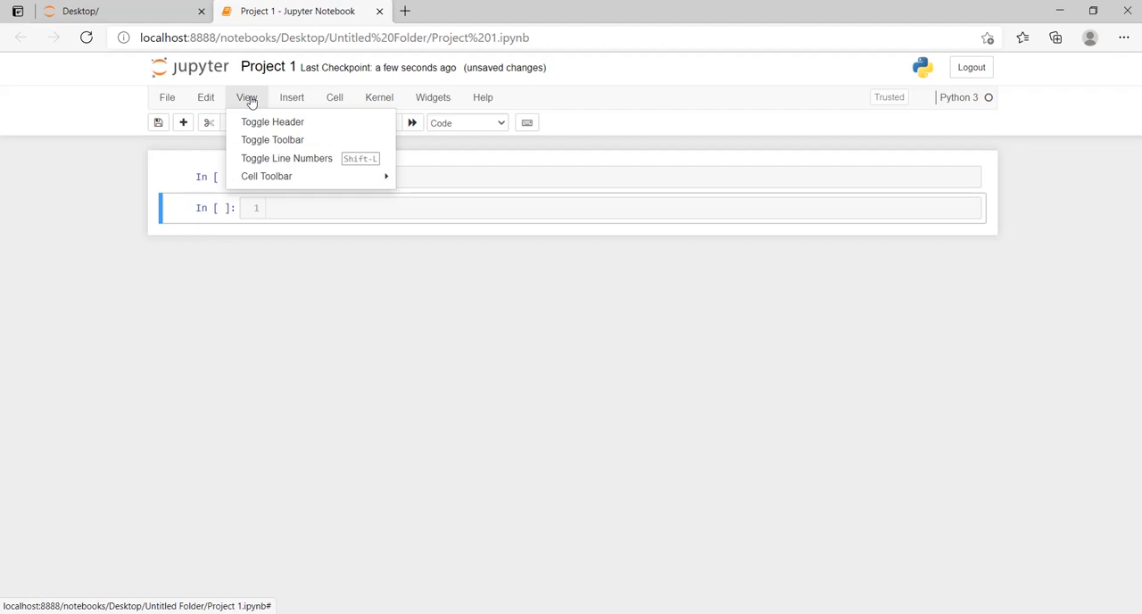
mouse_move(195, 100)
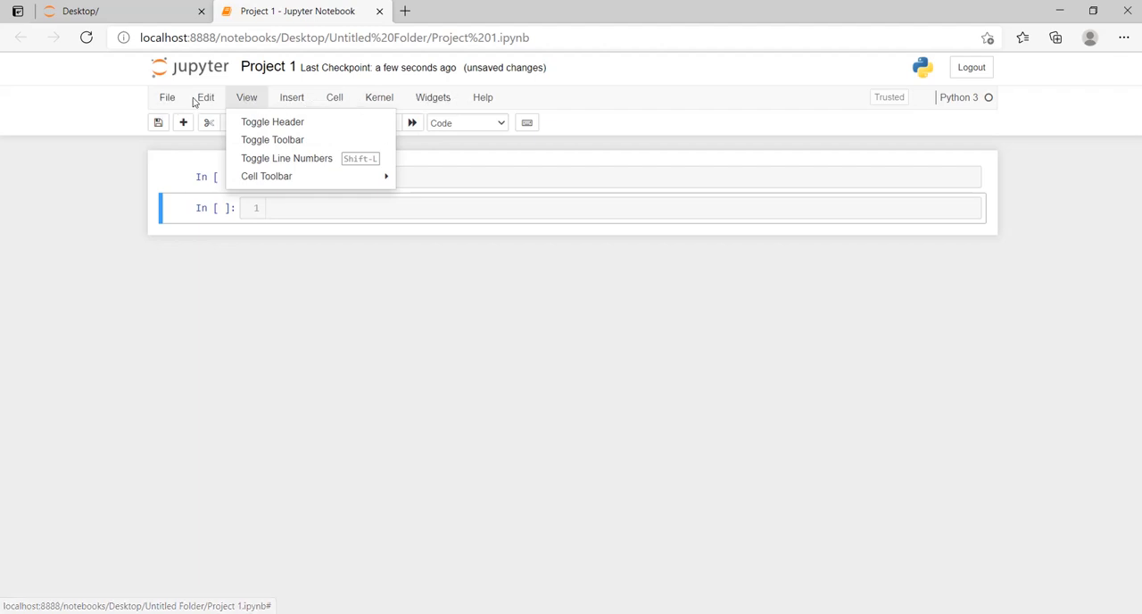
click(205, 96)
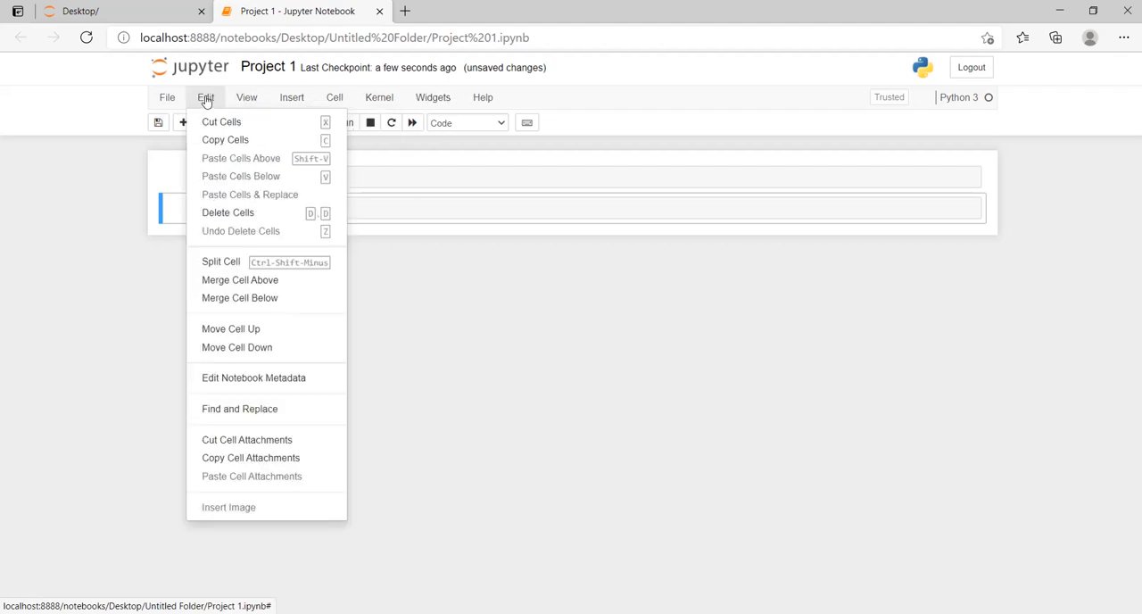
mouse_move(240, 409)
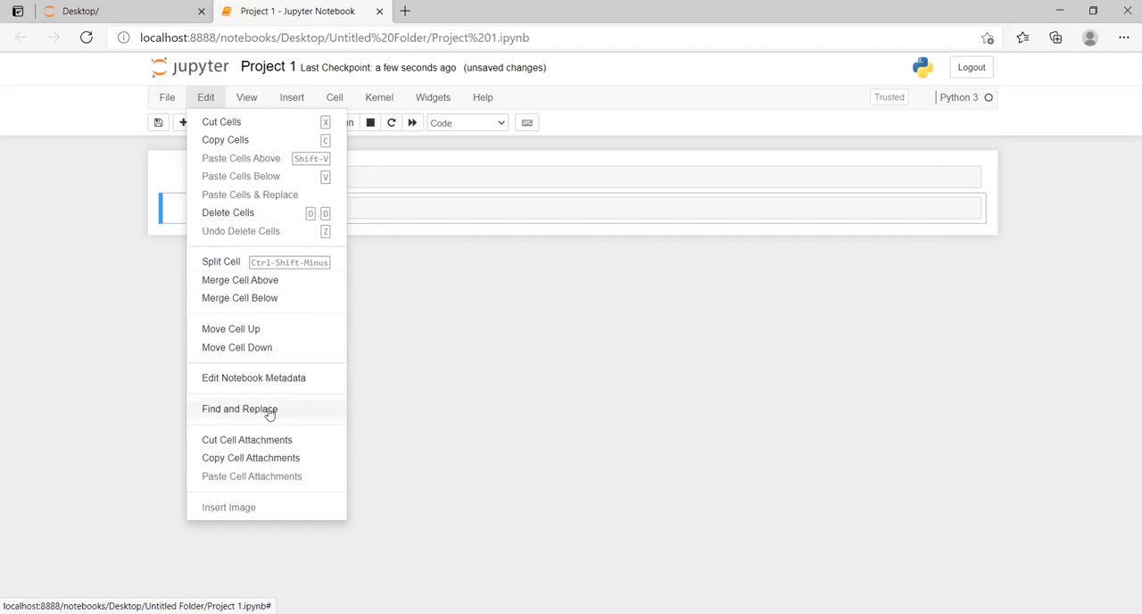
mouse_move(271, 280)
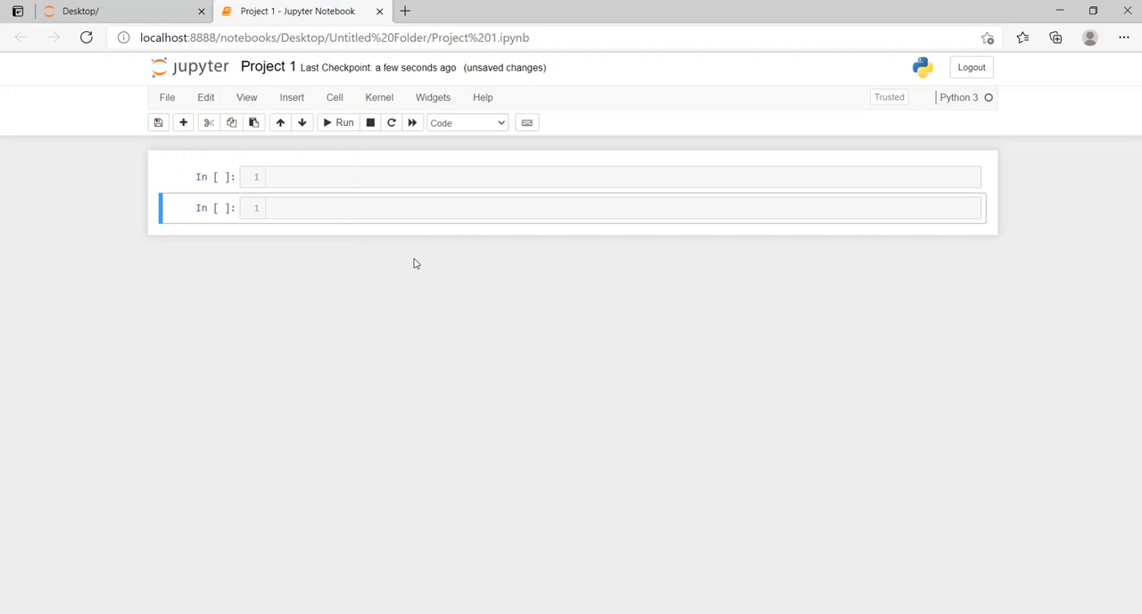
click(166, 97)
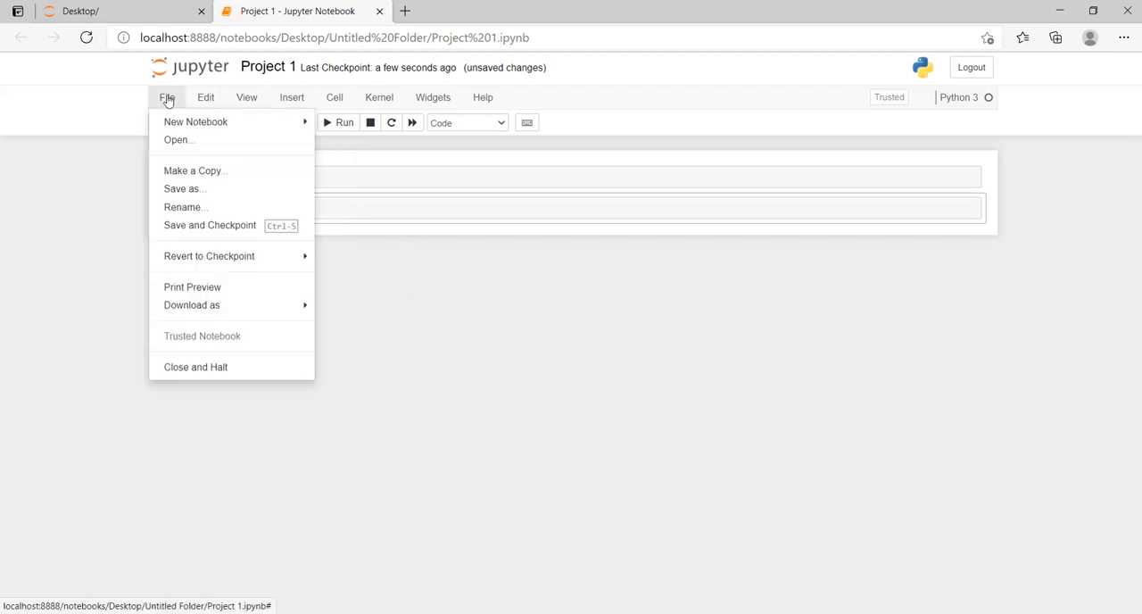
mouse_move(111, 107)
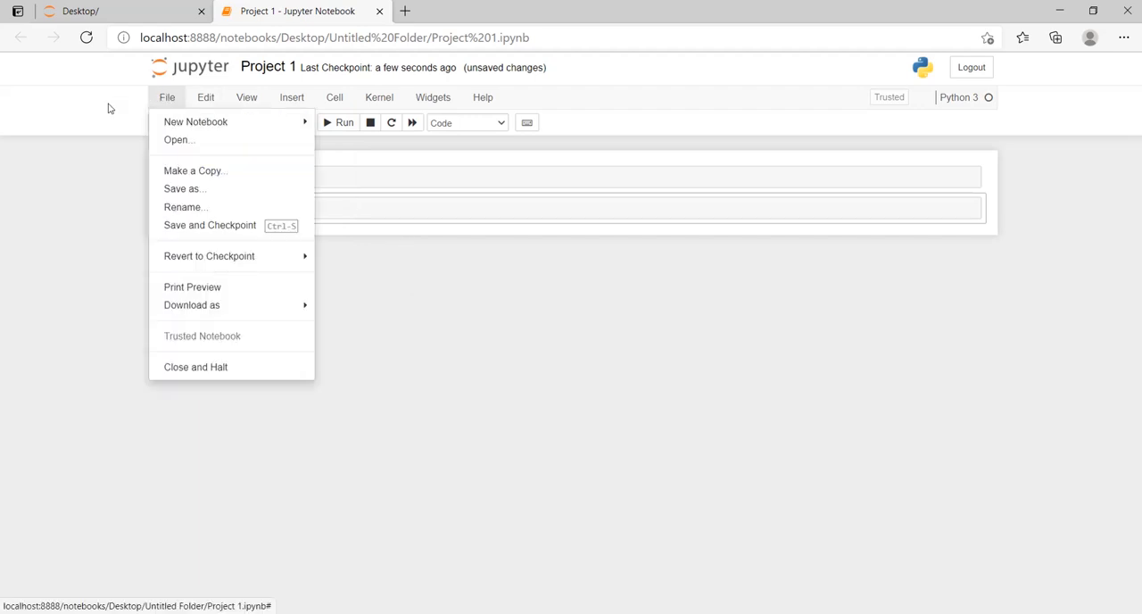
mouse_move(196, 122)
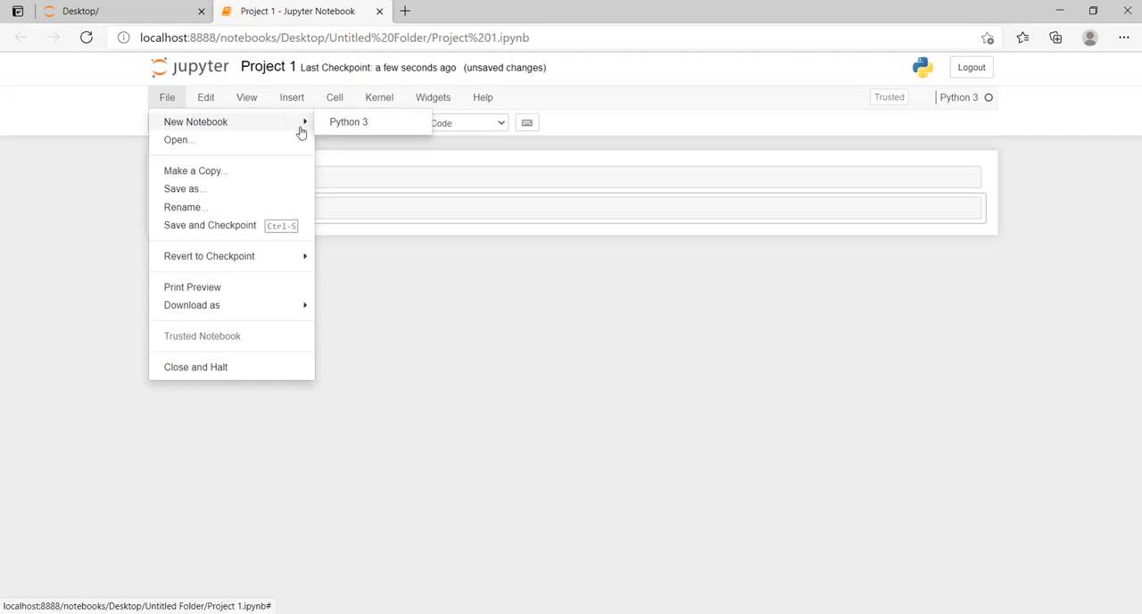
mouse_move(178, 139)
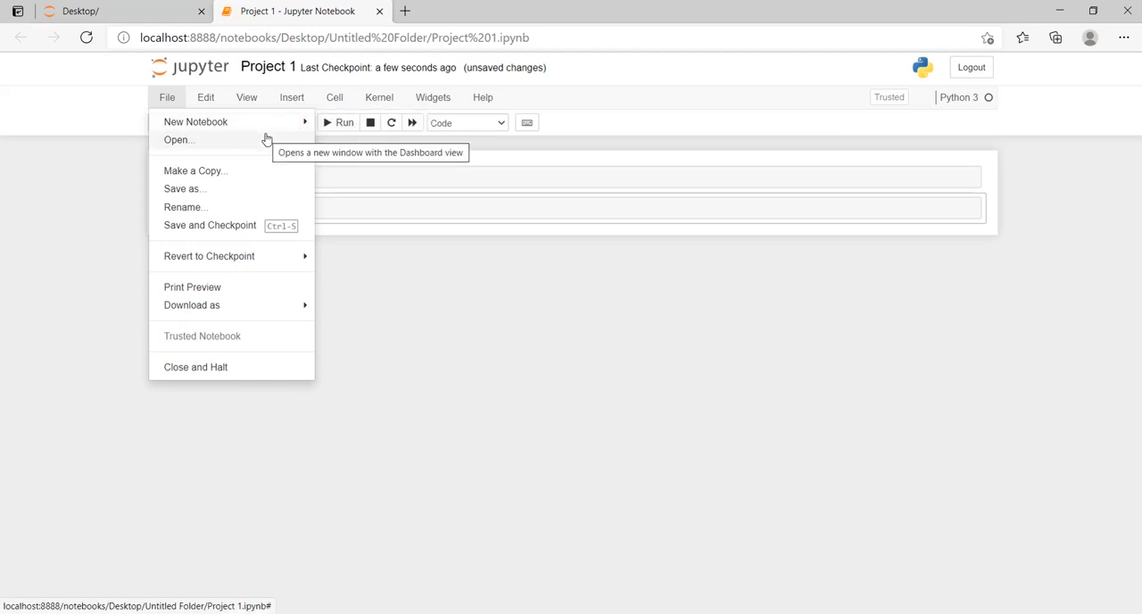
mouse_move(246, 207)
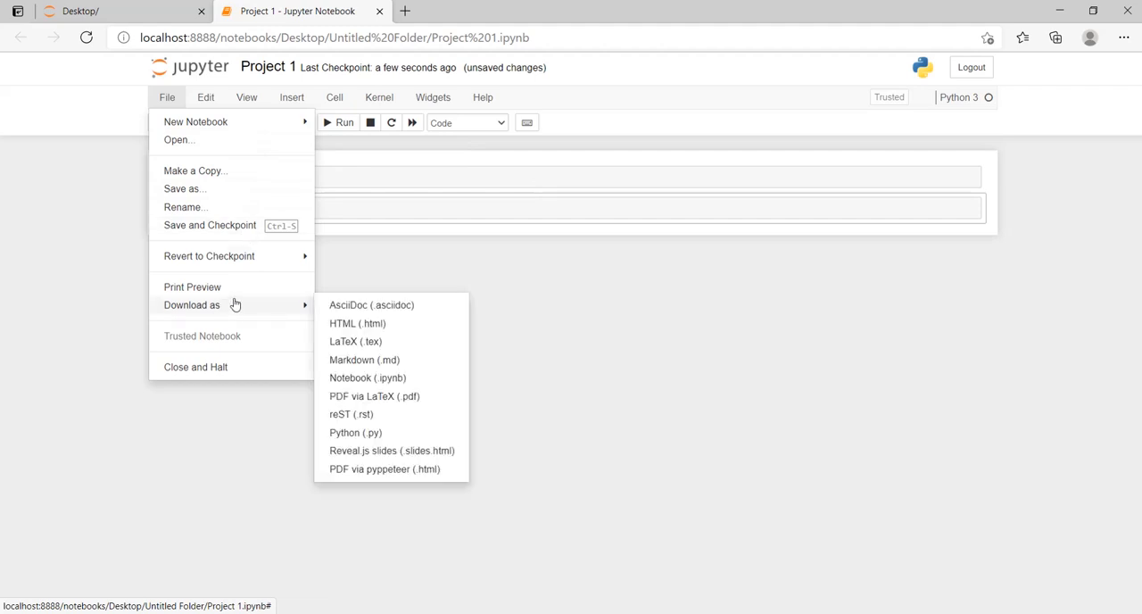
mouse_move(202, 305)
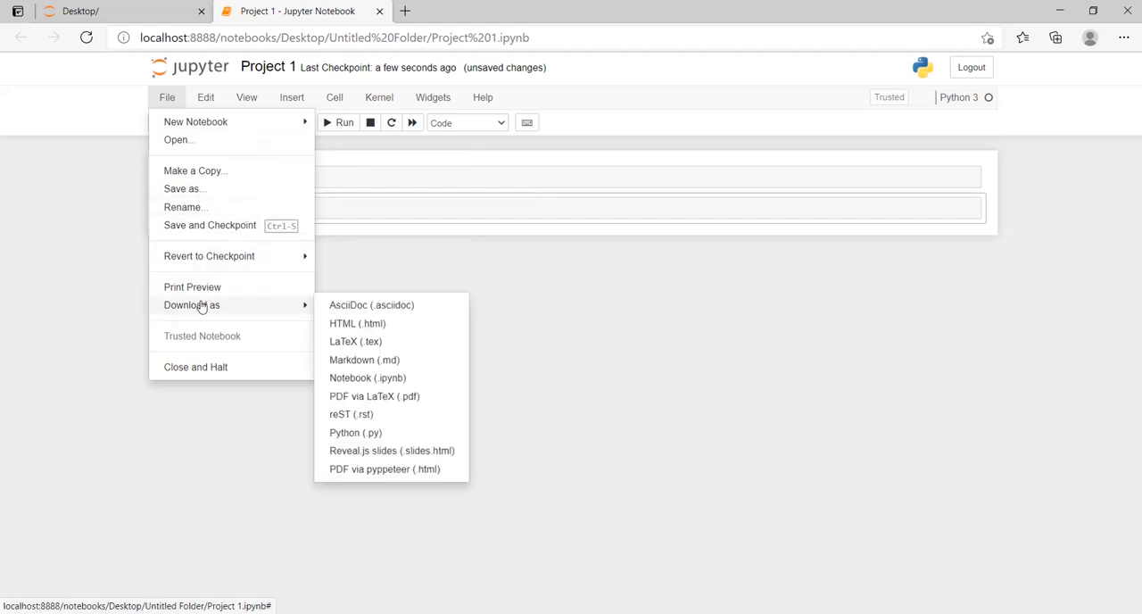
mouse_move(357, 323)
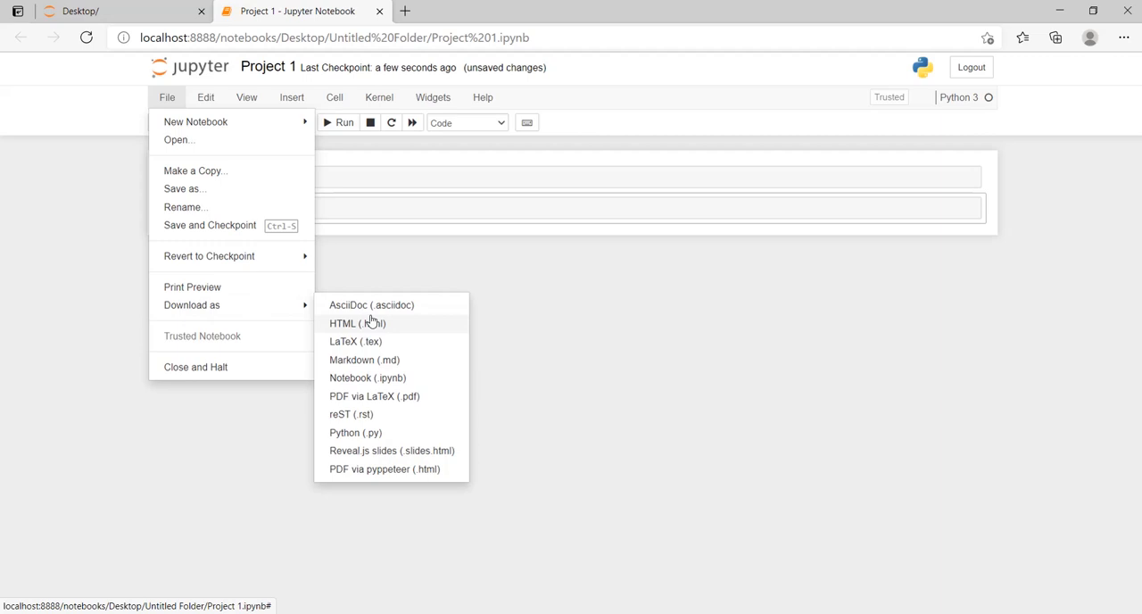
mouse_move(368, 379)
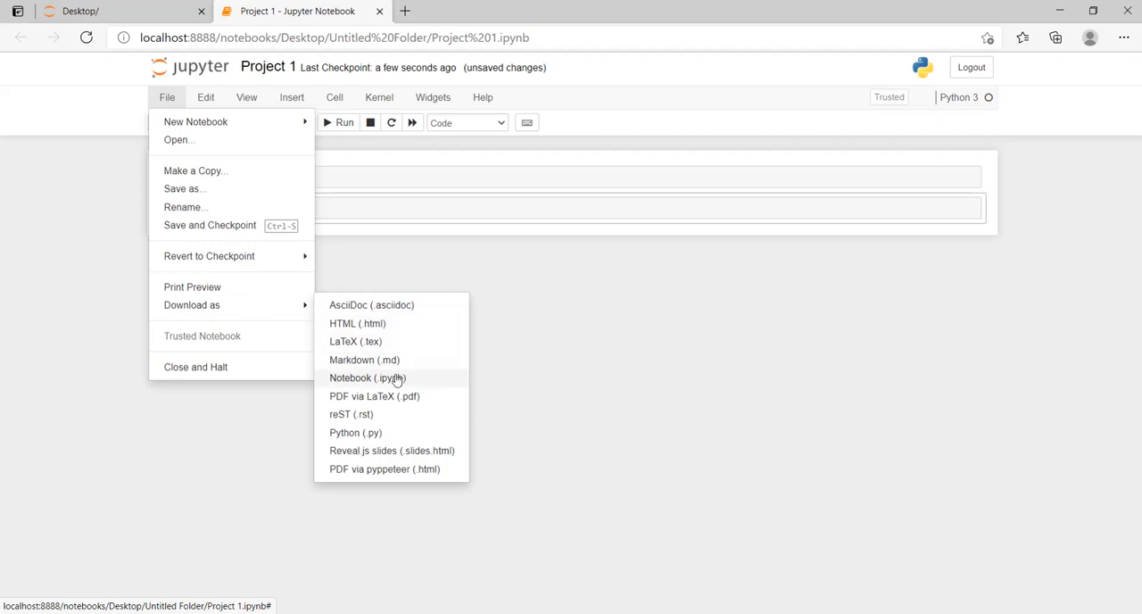
mouse_move(428, 396)
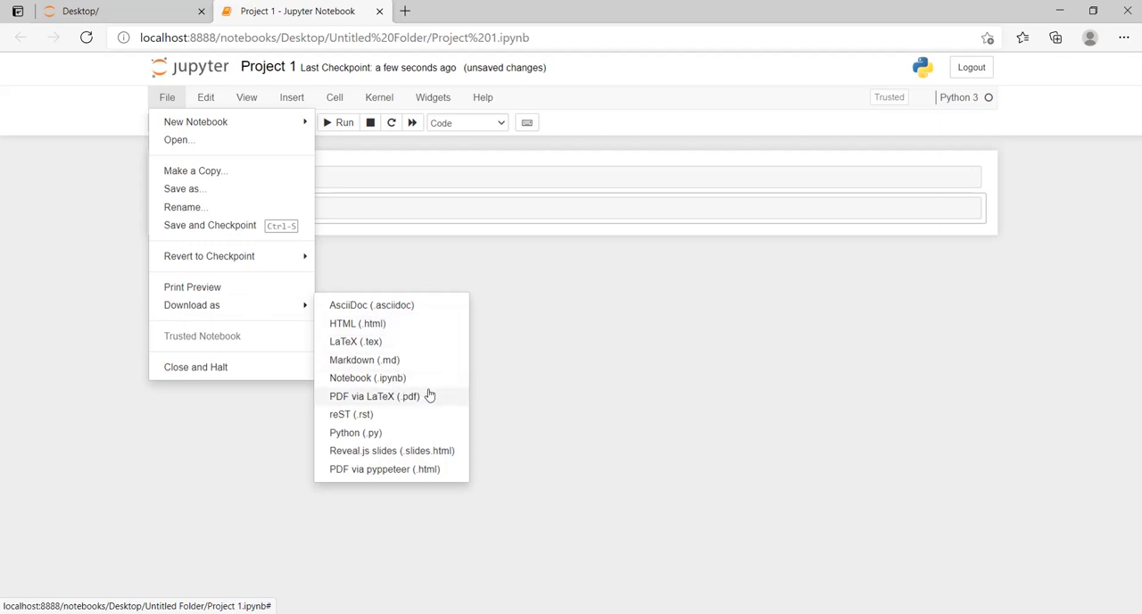
mouse_move(428, 385)
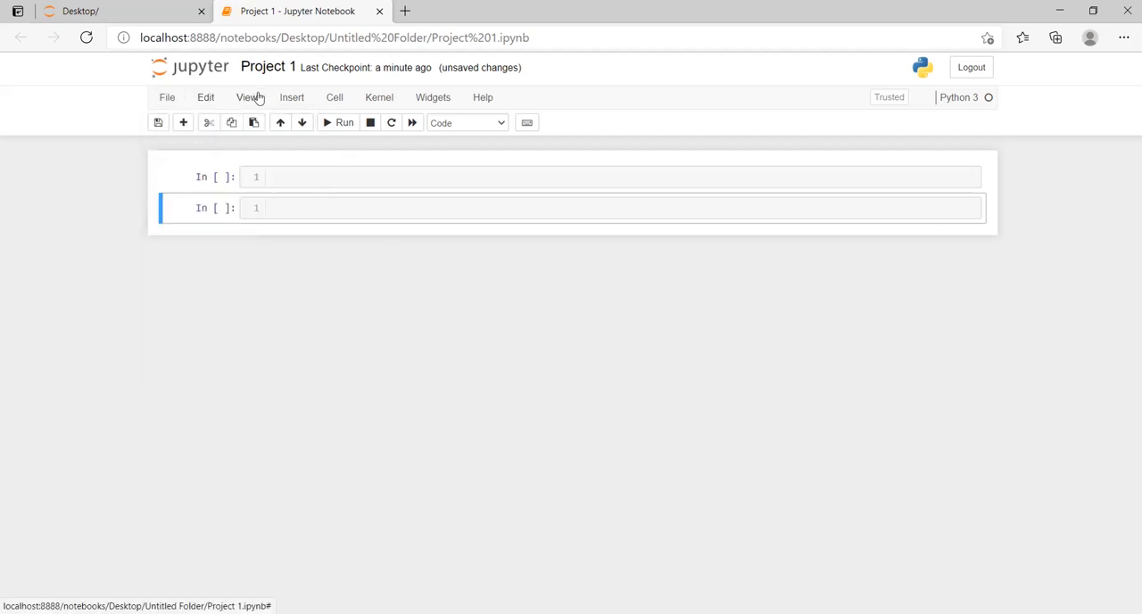
Browse the View menu, then add a third and fourth cell via Insert Cell Below.
click(246, 97)
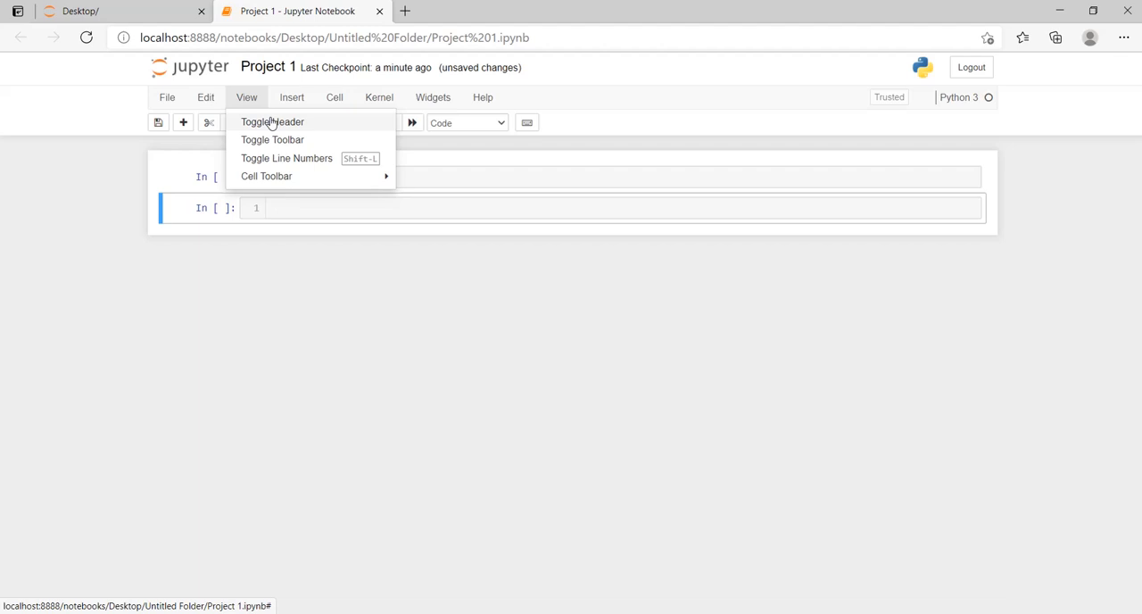
mouse_move(287, 139)
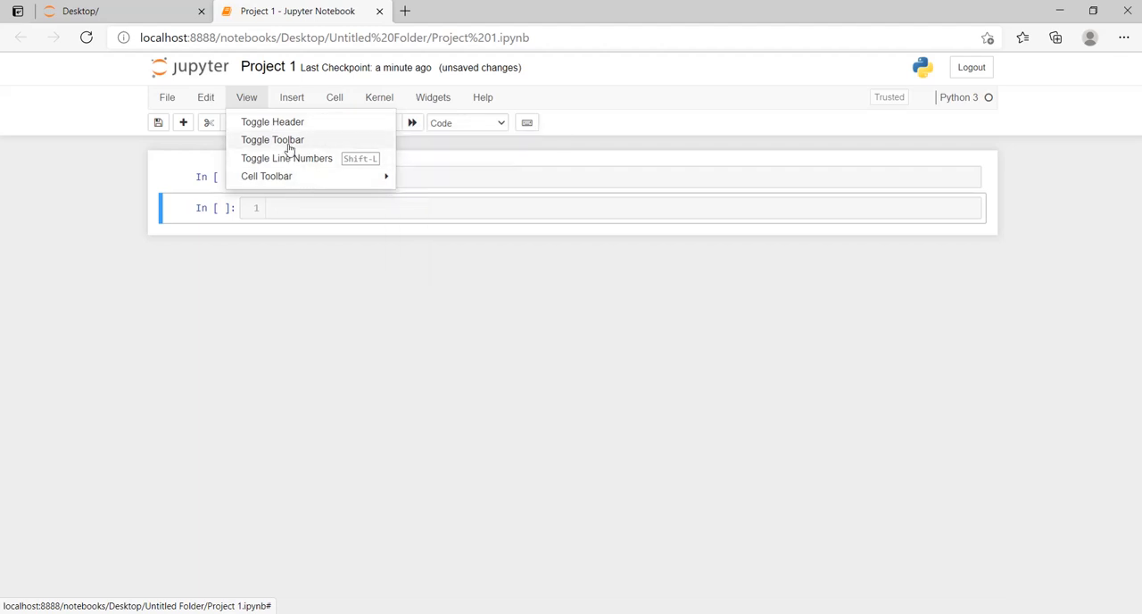
mouse_move(366, 163)
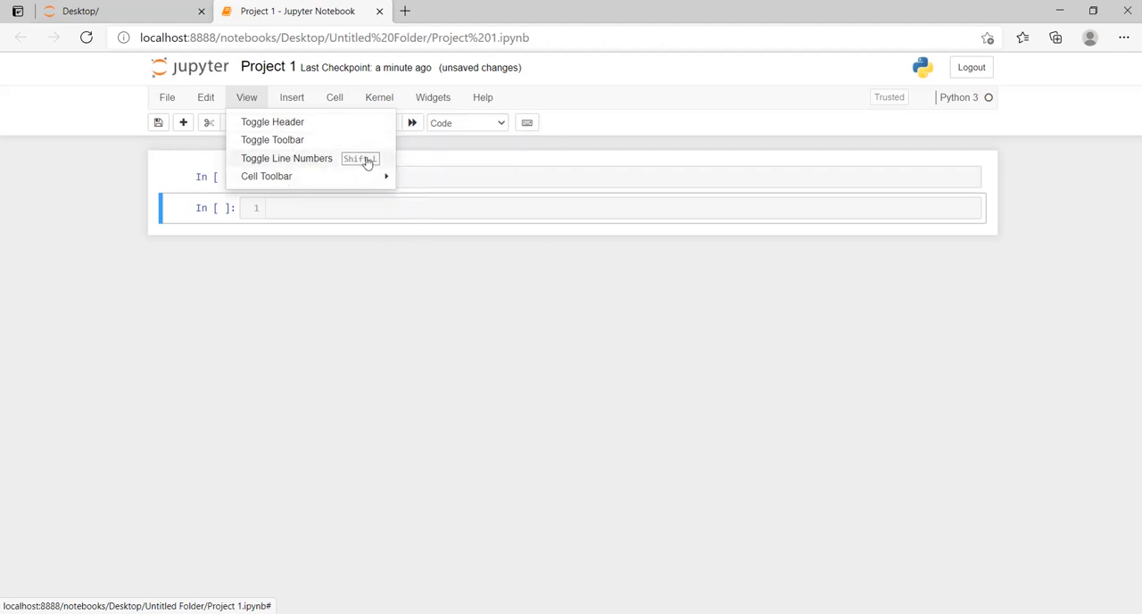
mouse_move(293, 96)
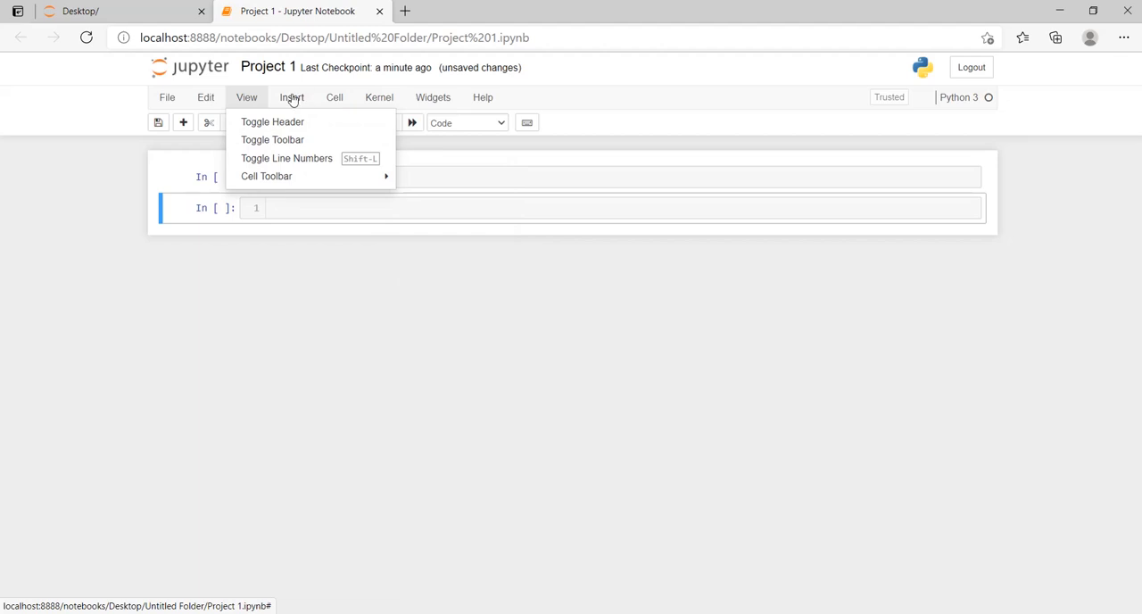
click(293, 96)
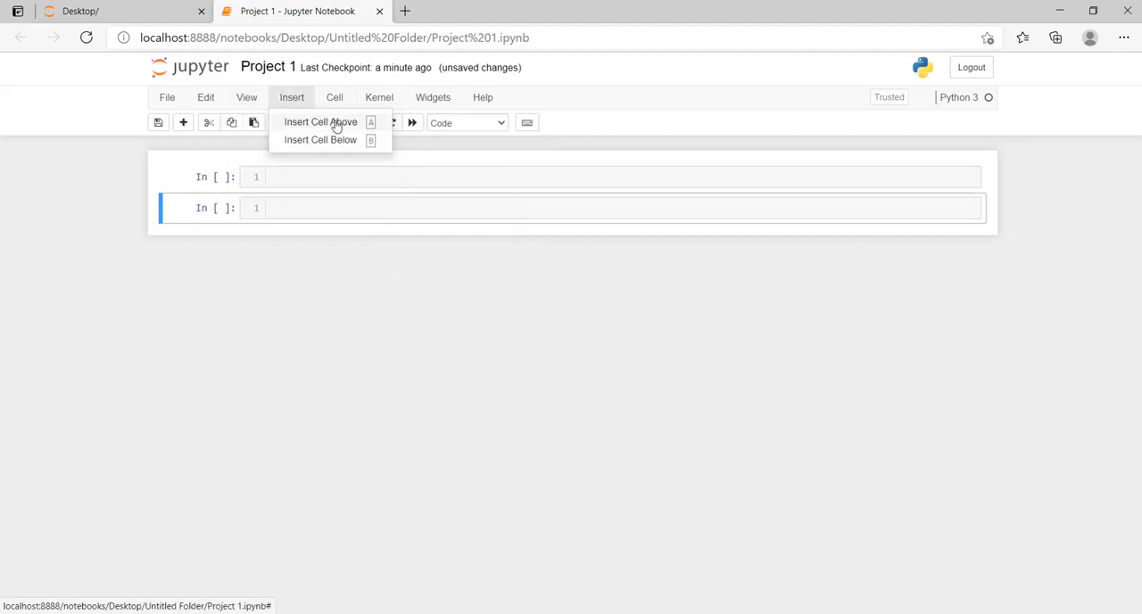
click(319, 139)
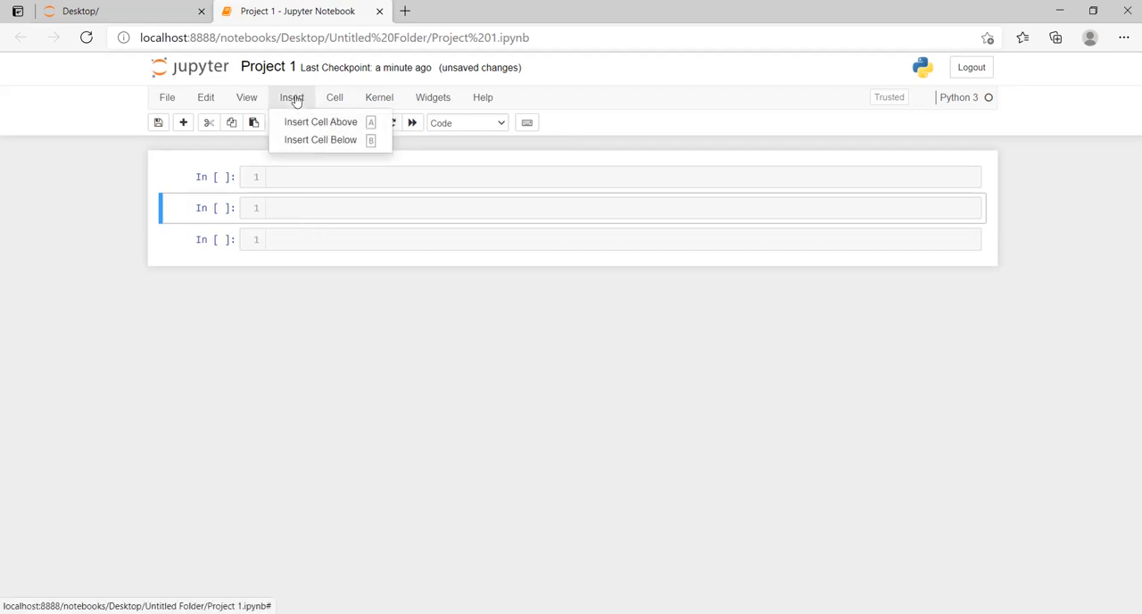
click(319, 139)
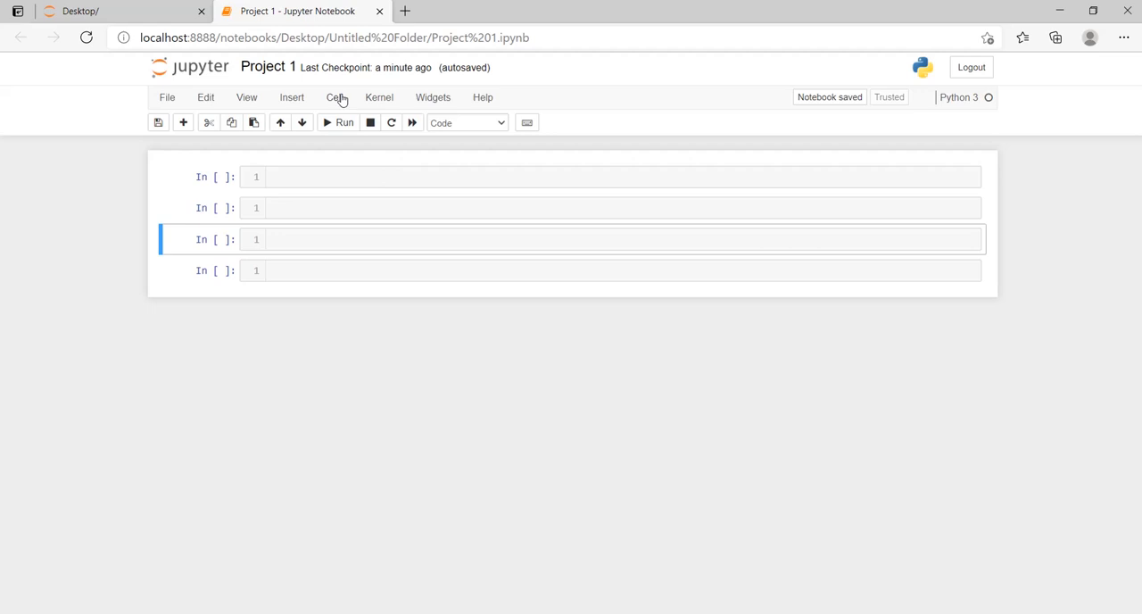
Look over the Cell menu's Run Cells, Run All, Cell Type and output options.
click(336, 96)
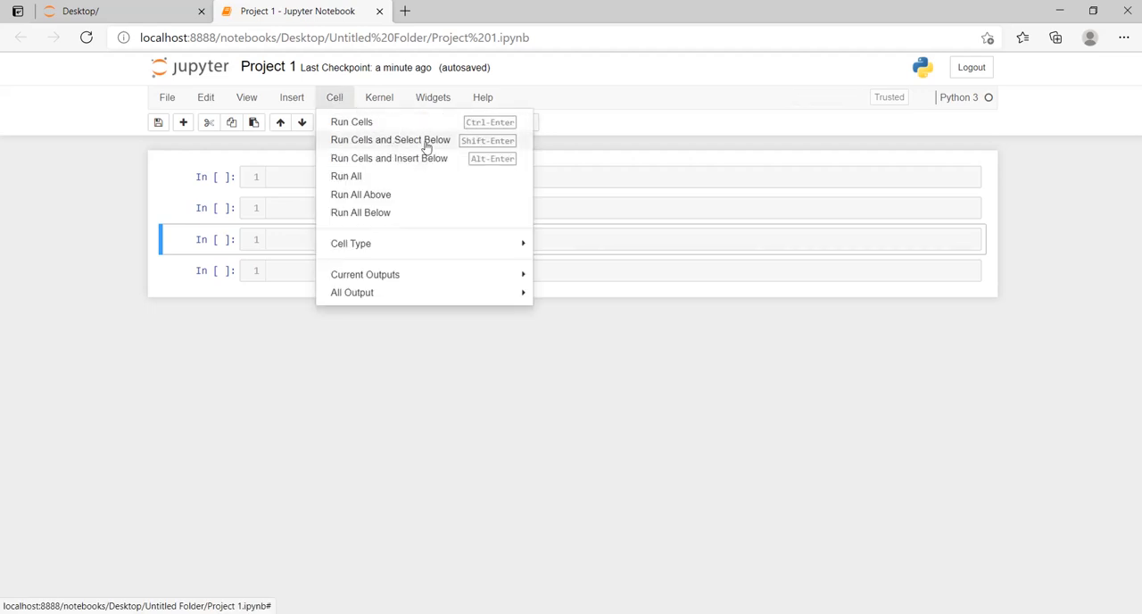
mouse_move(419, 143)
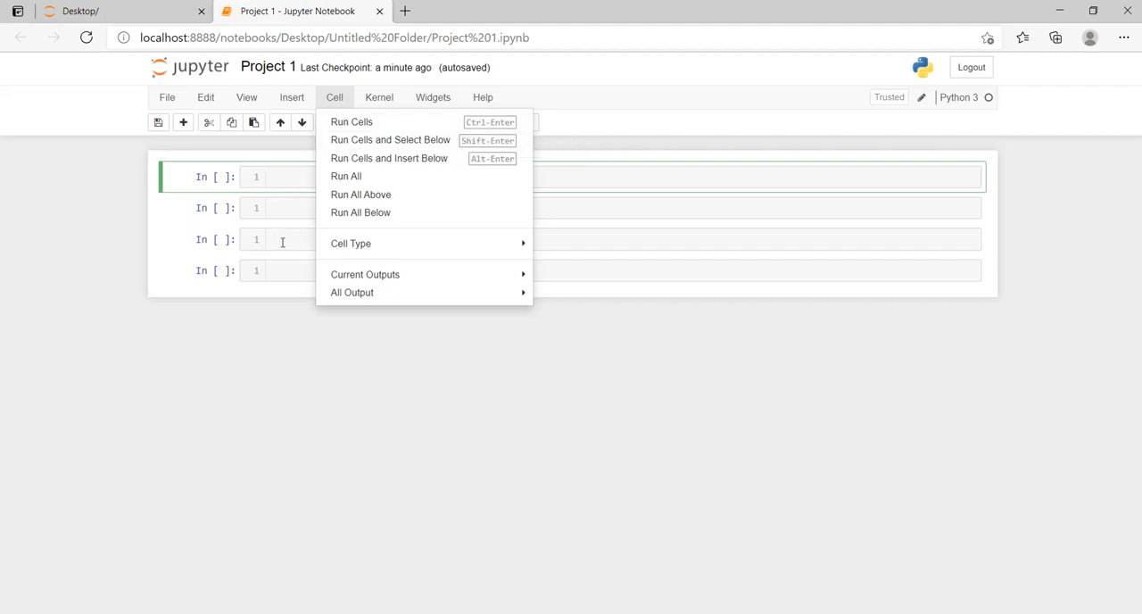
mouse_move(272, 176)
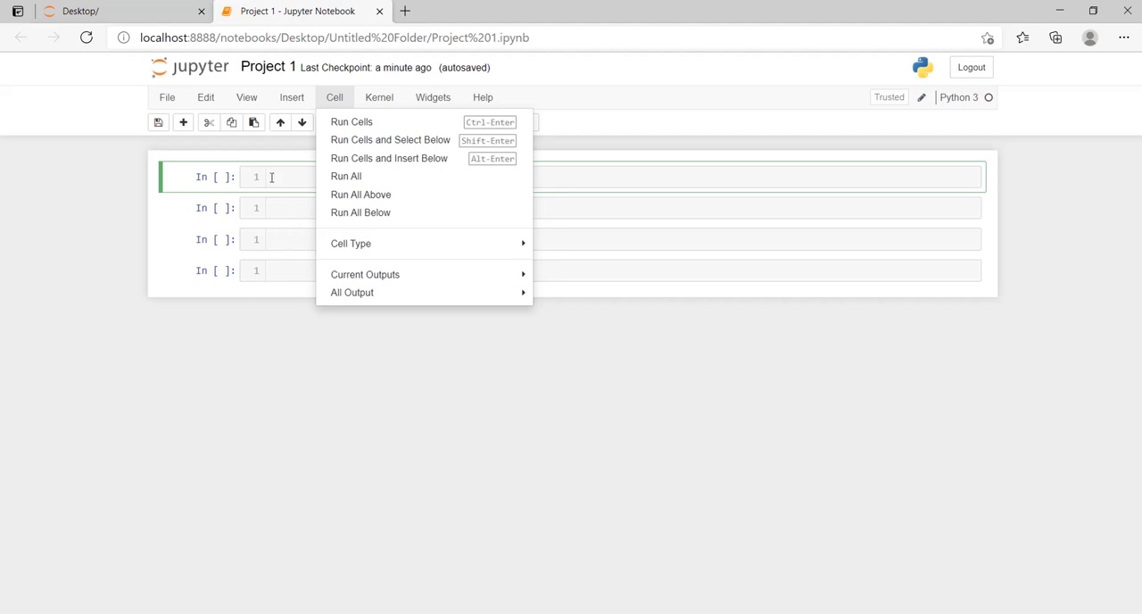
mouse_move(289, 179)
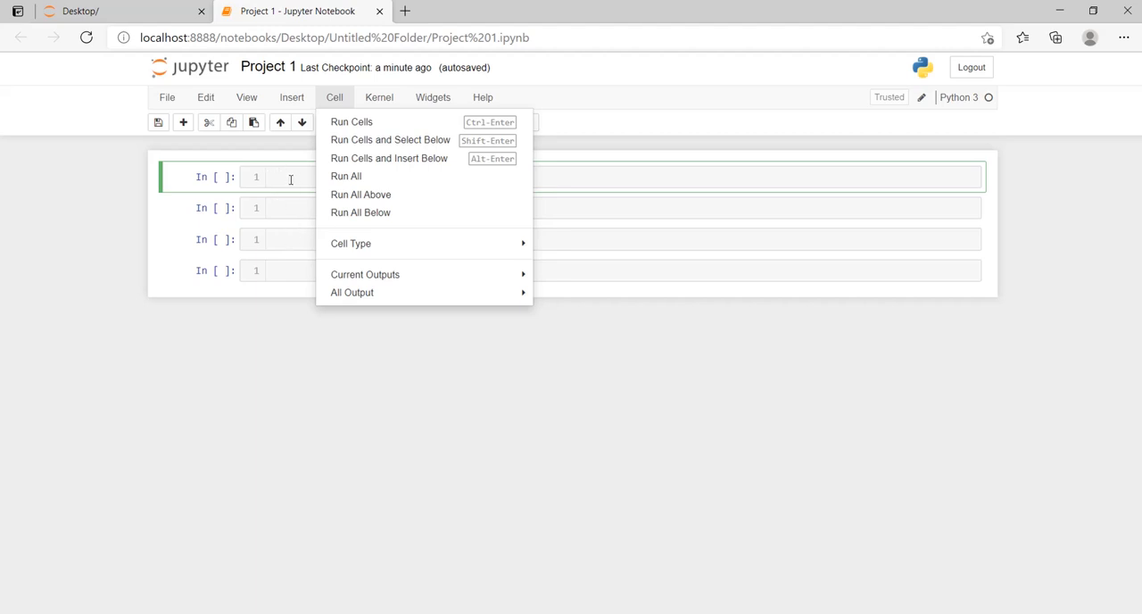
mouse_move(286, 221)
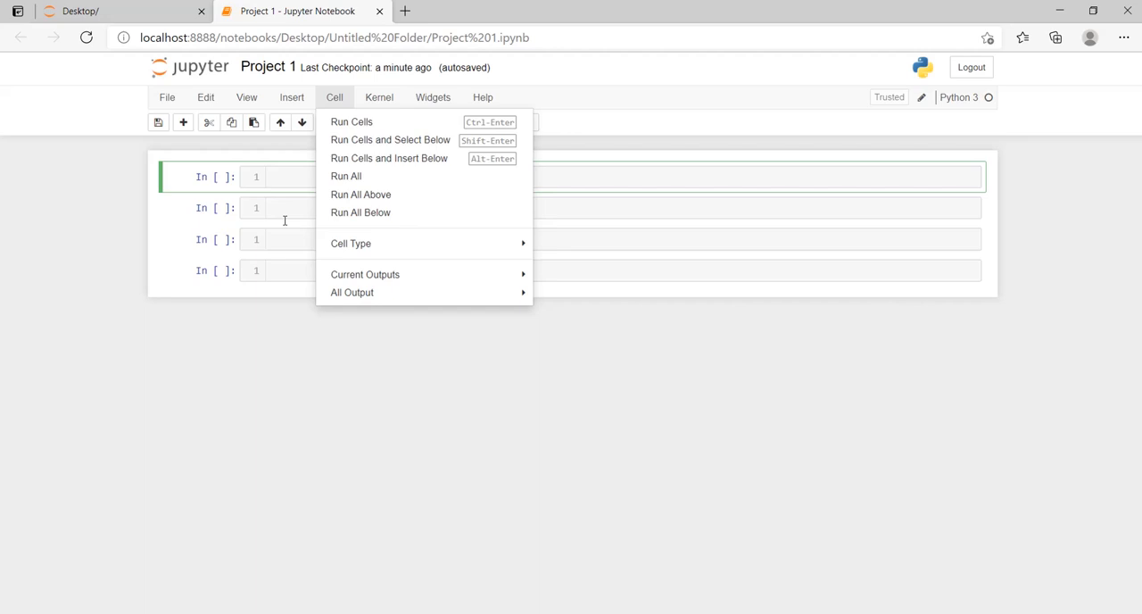
click(289, 207)
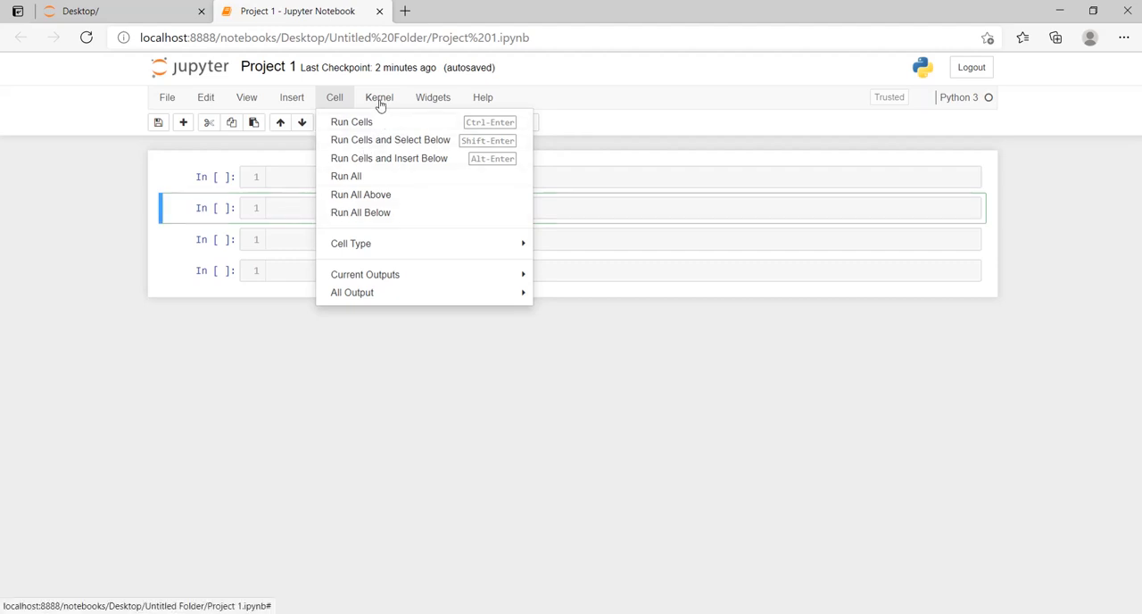
Show the Kernel menu with the Change kernel submenu listing Python 3.
click(378, 96)
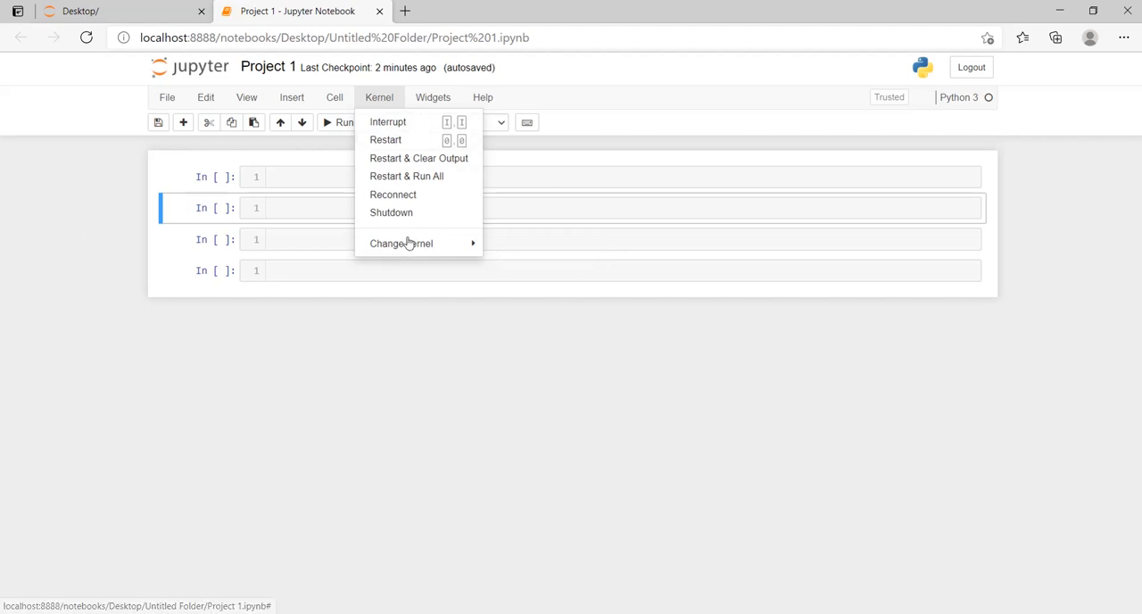
mouse_move(385, 139)
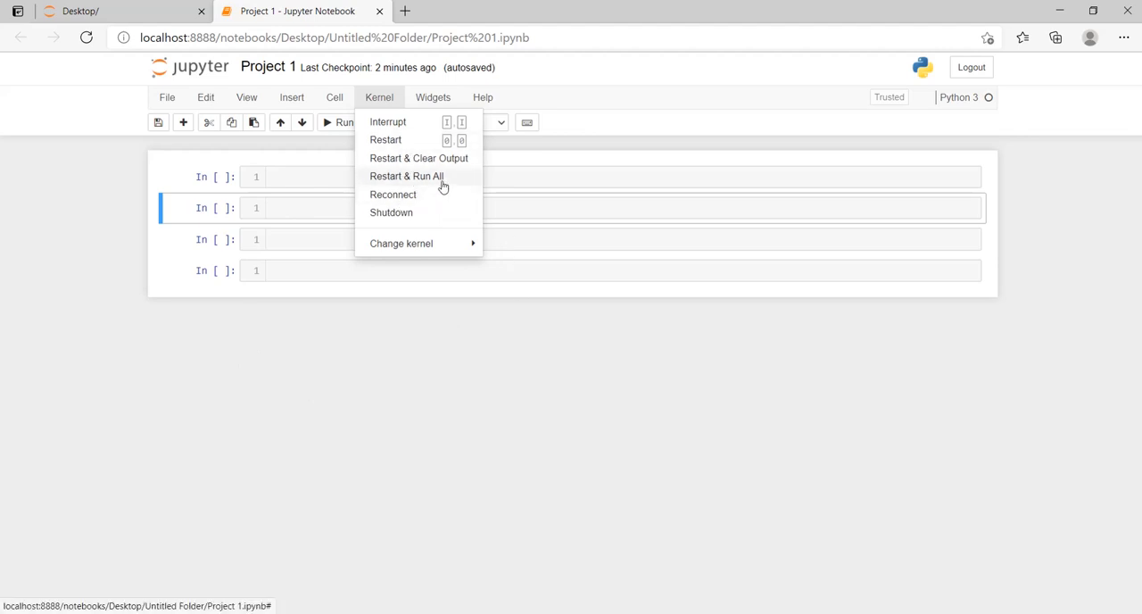
mouse_move(280, 350)
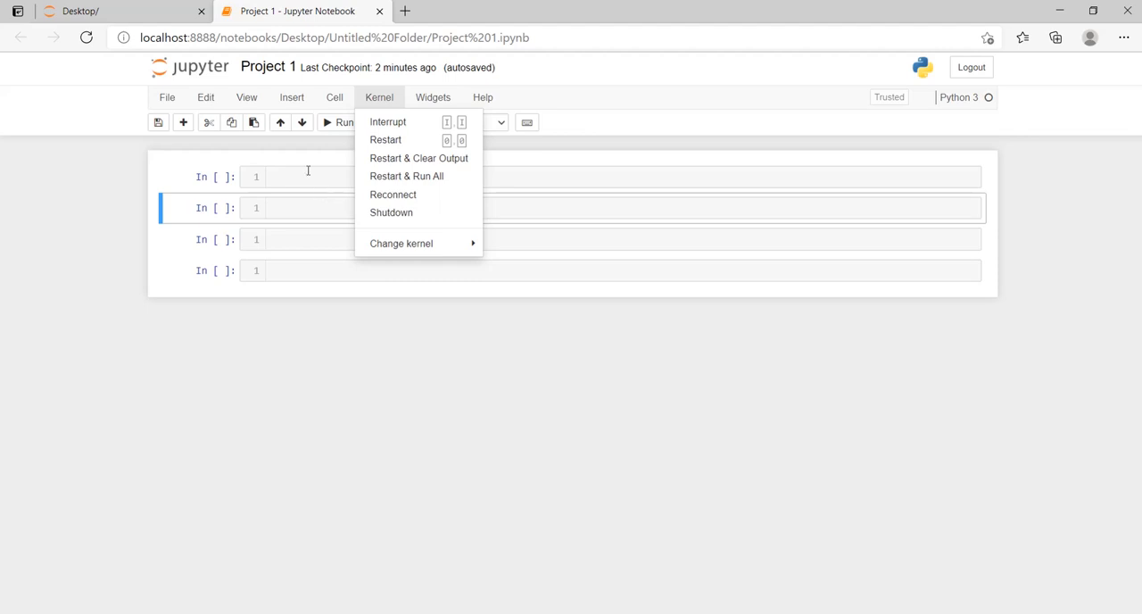
click(295, 207)
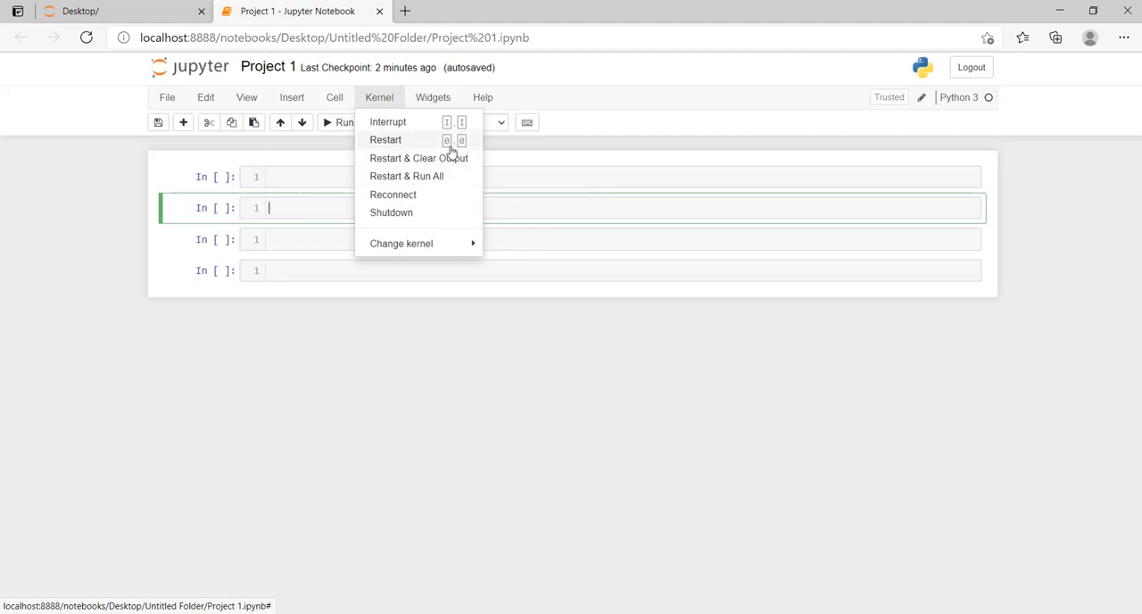
mouse_move(407, 175)
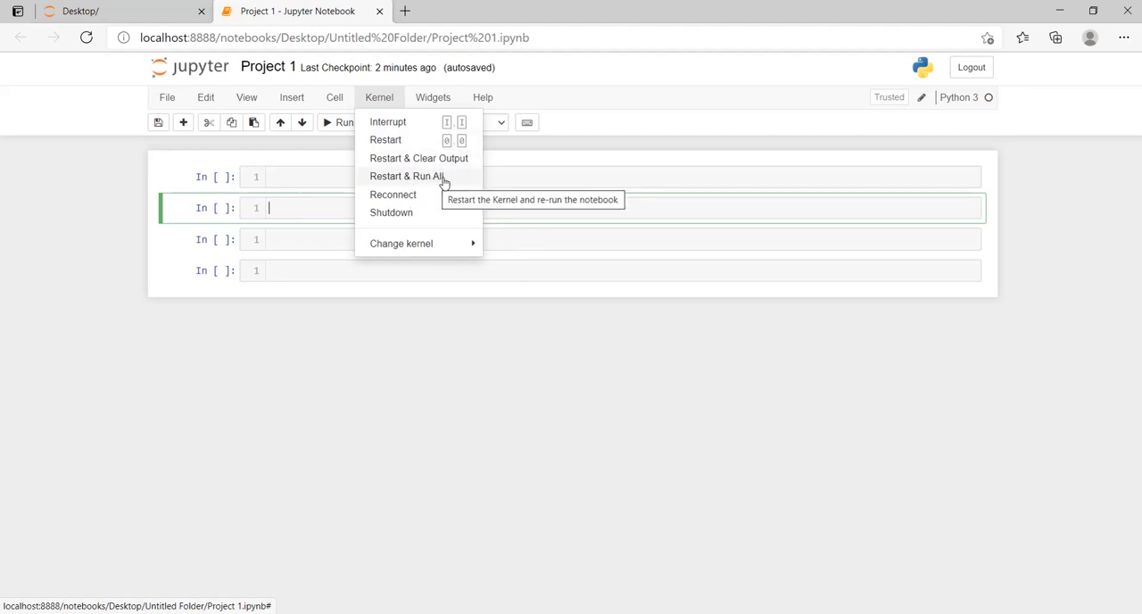
mouse_move(402, 243)
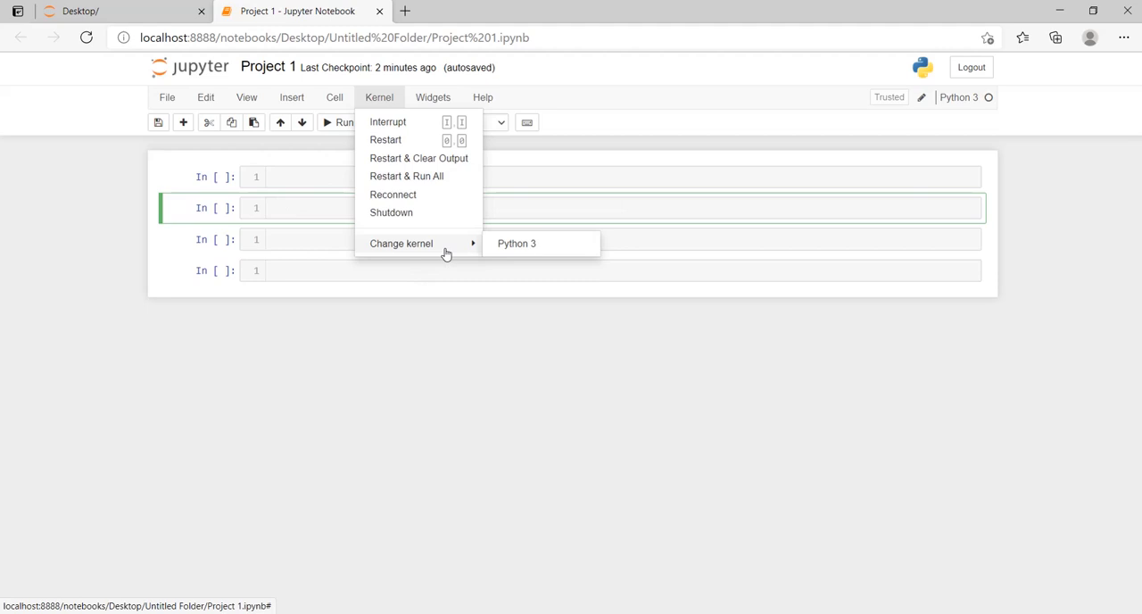
mouse_move(474, 249)
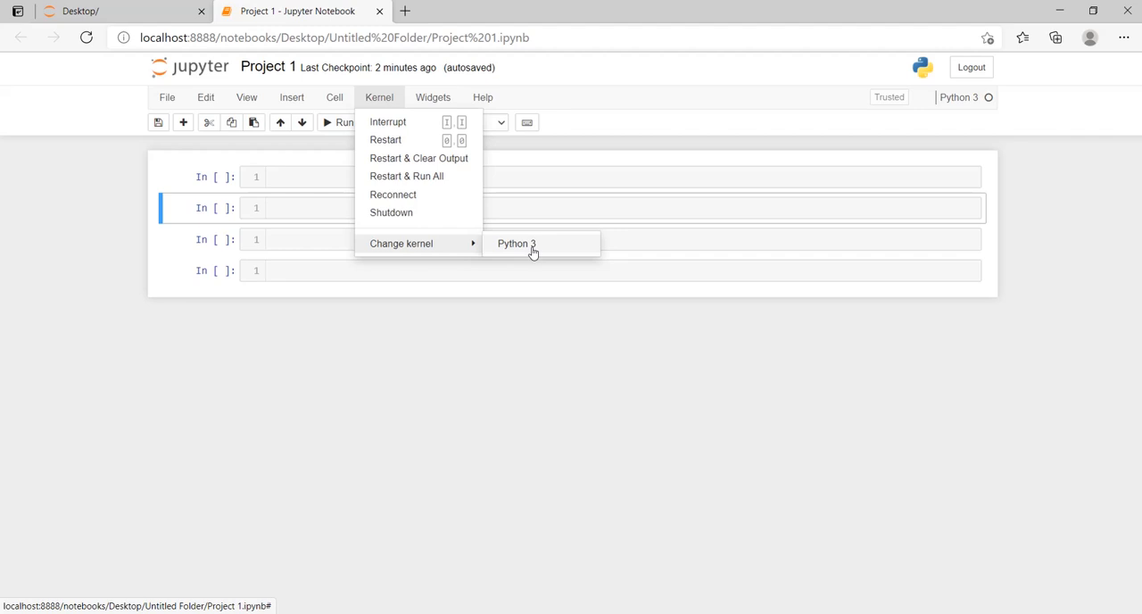
mouse_move(478, 185)
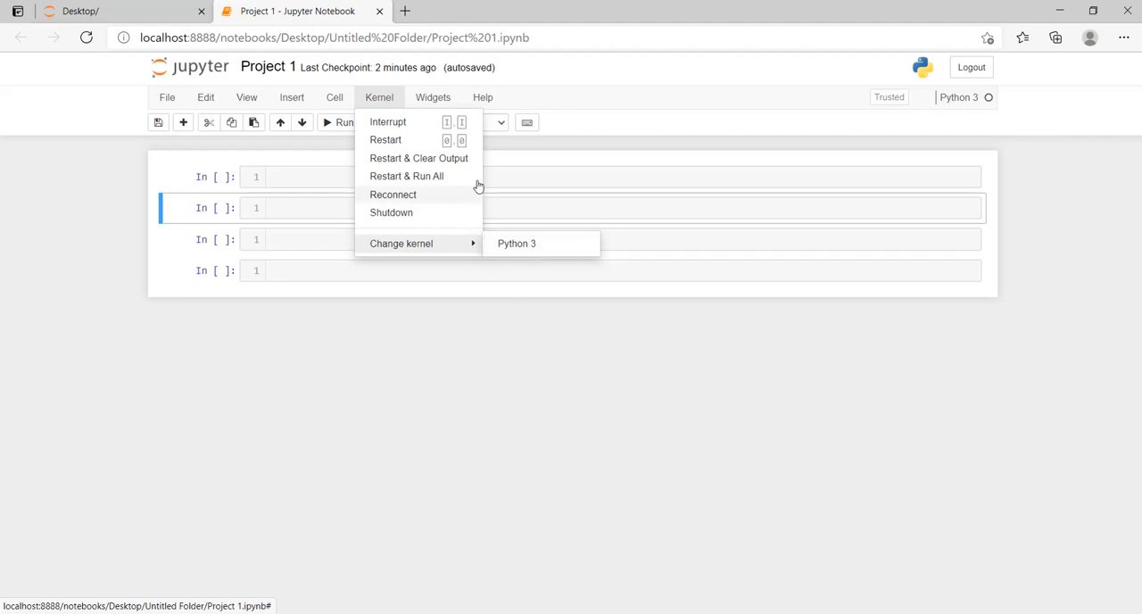
Browse the Widgets and Help menus, then close them leaving the notebook unchanged.
click(432, 97)
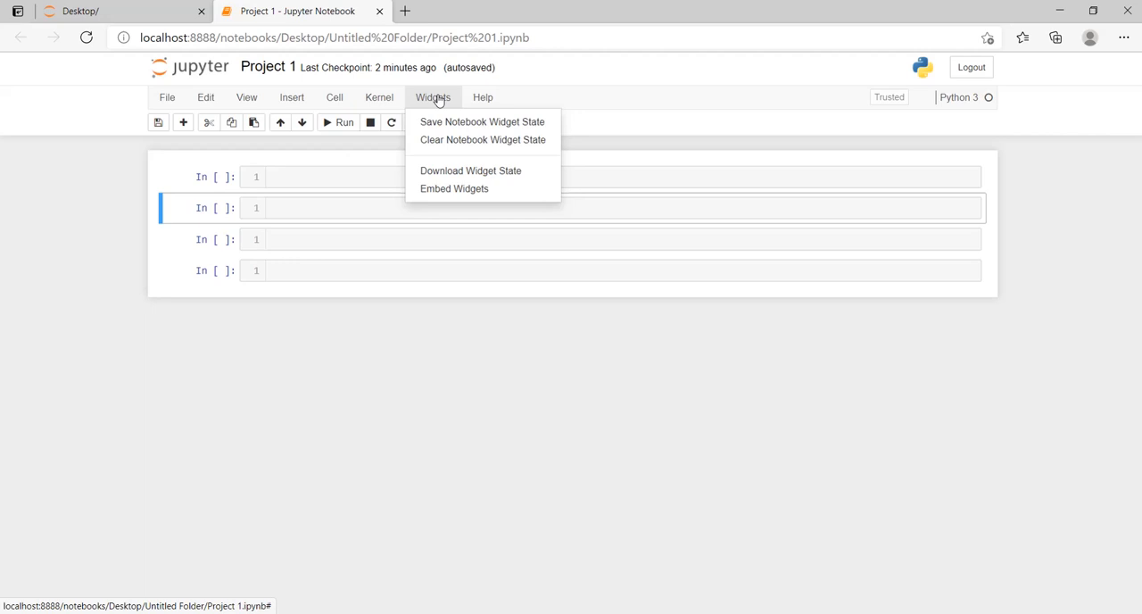
mouse_move(450, 124)
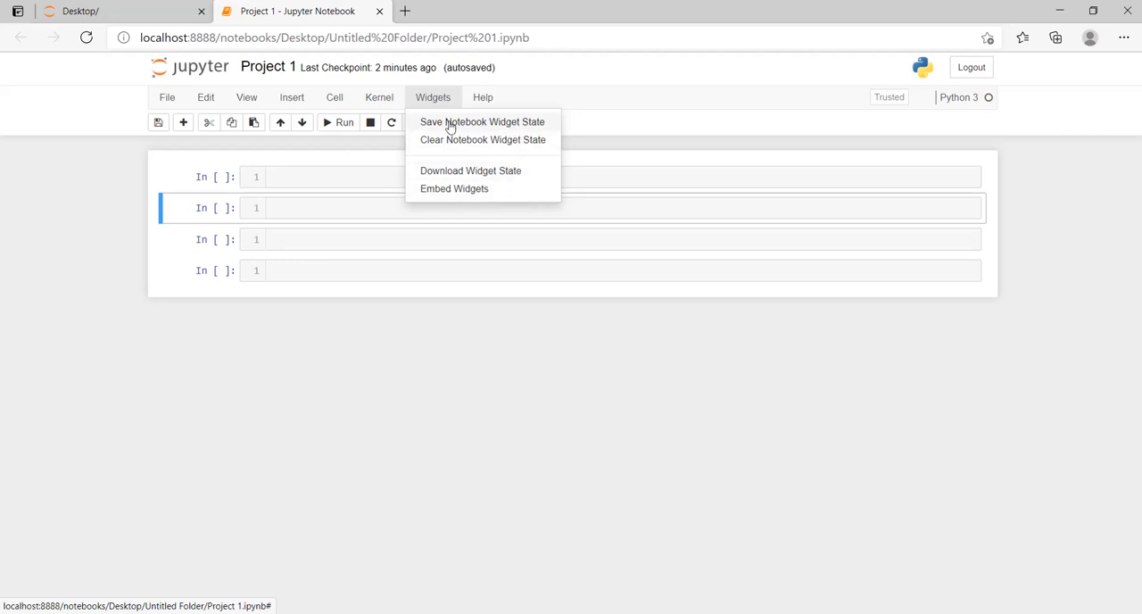
mouse_move(512, 150)
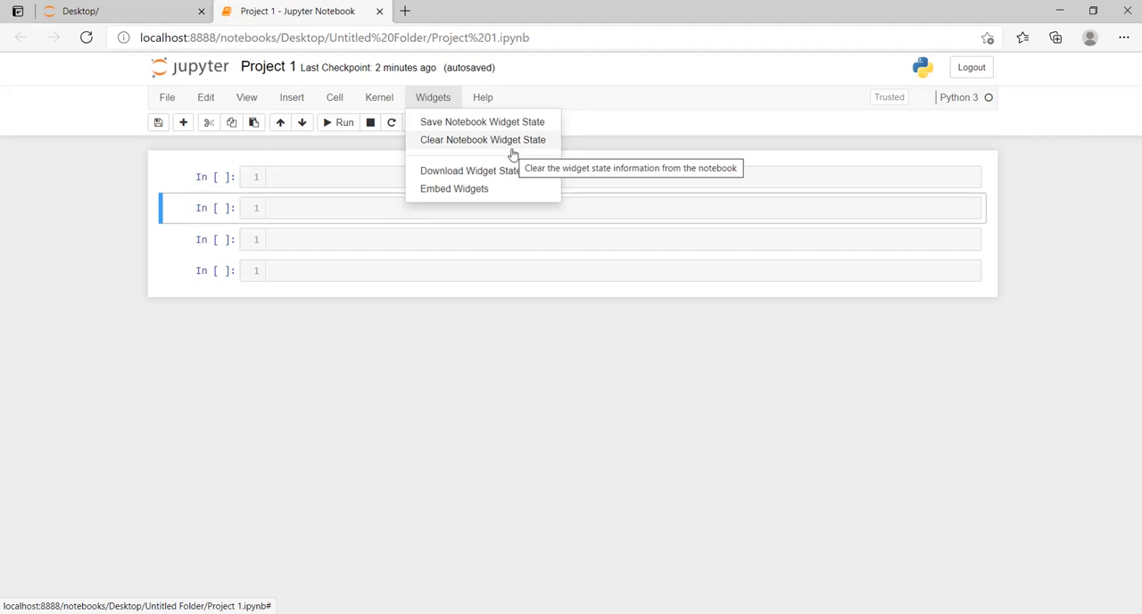
click(482, 97)
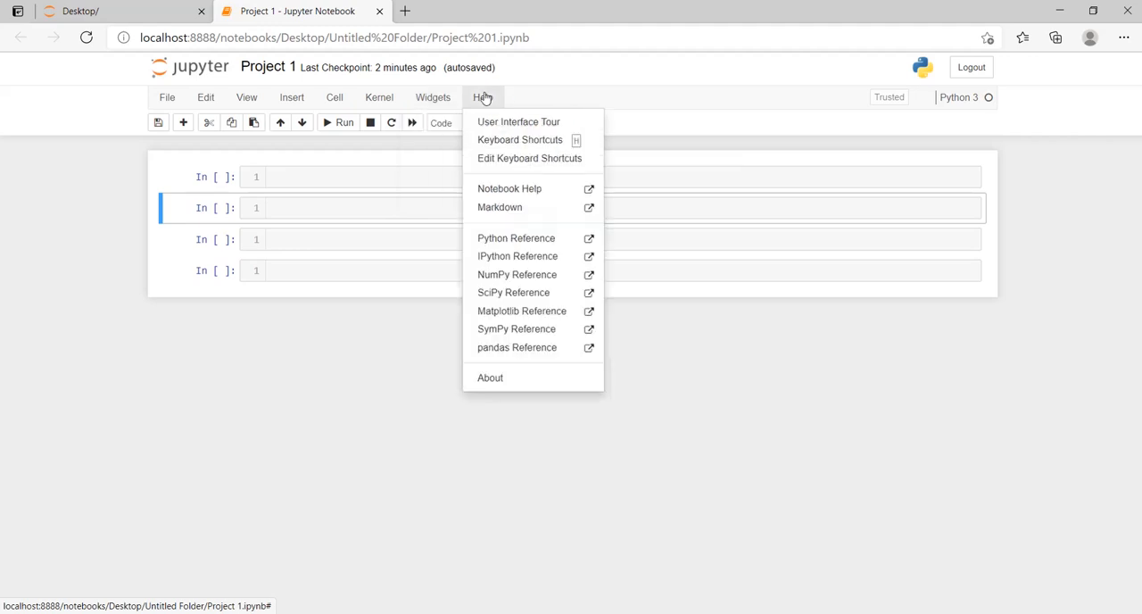
mouse_move(503, 243)
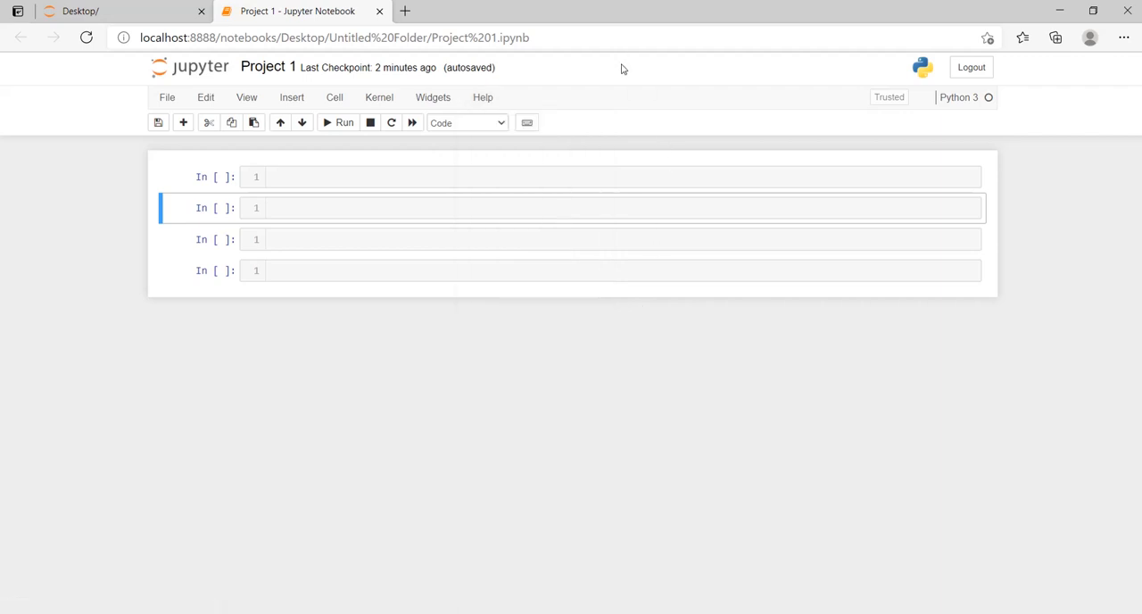
click(157, 121)
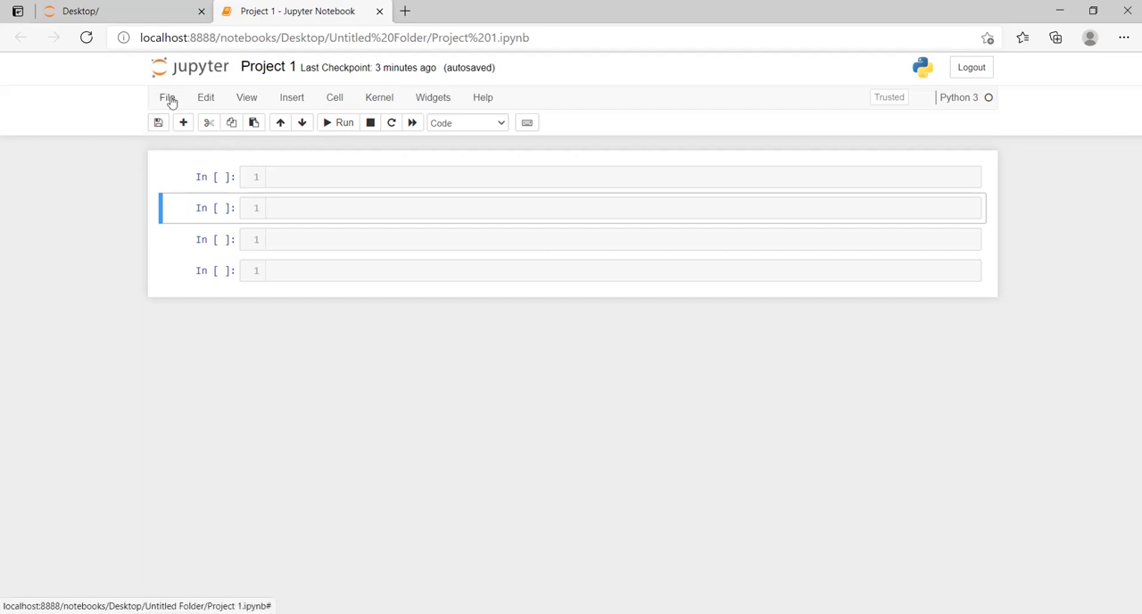
mouse_move(304, 175)
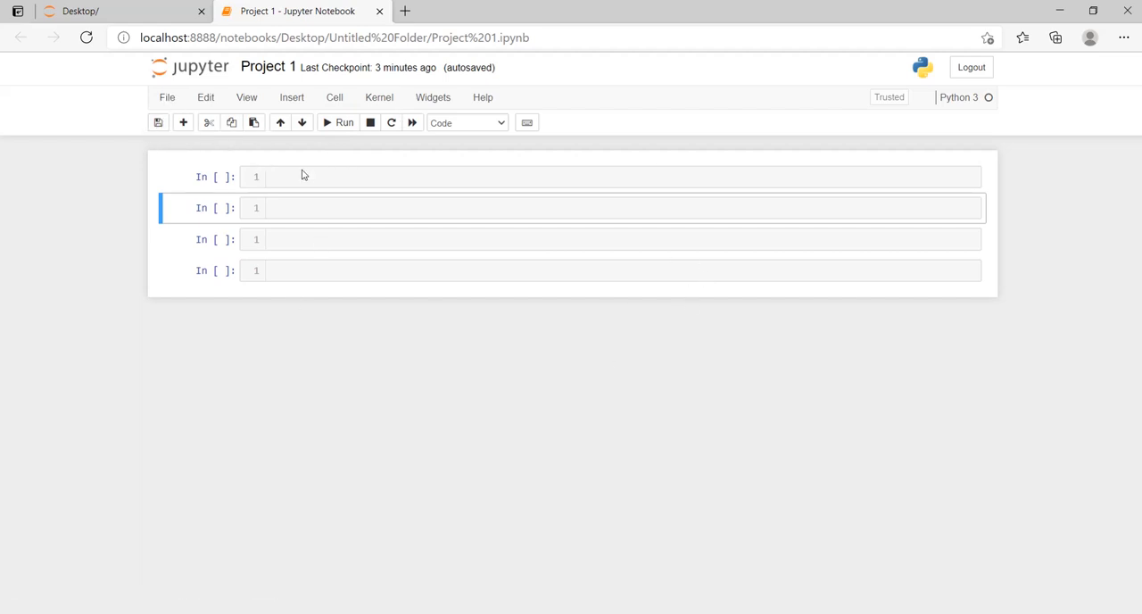
click(615, 207)
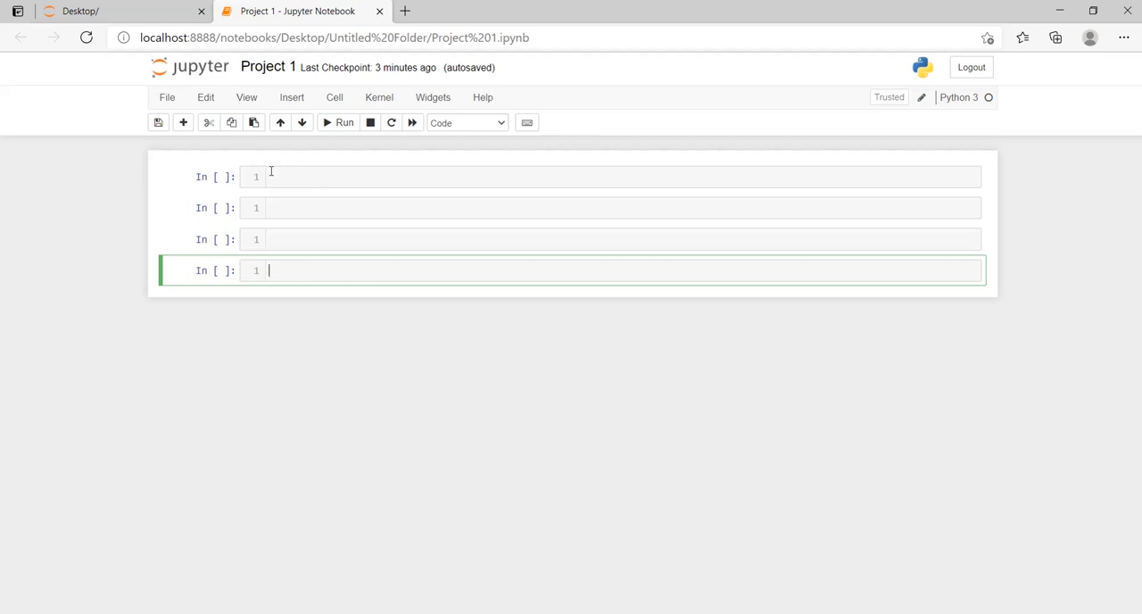
mouse_move(103, 196)
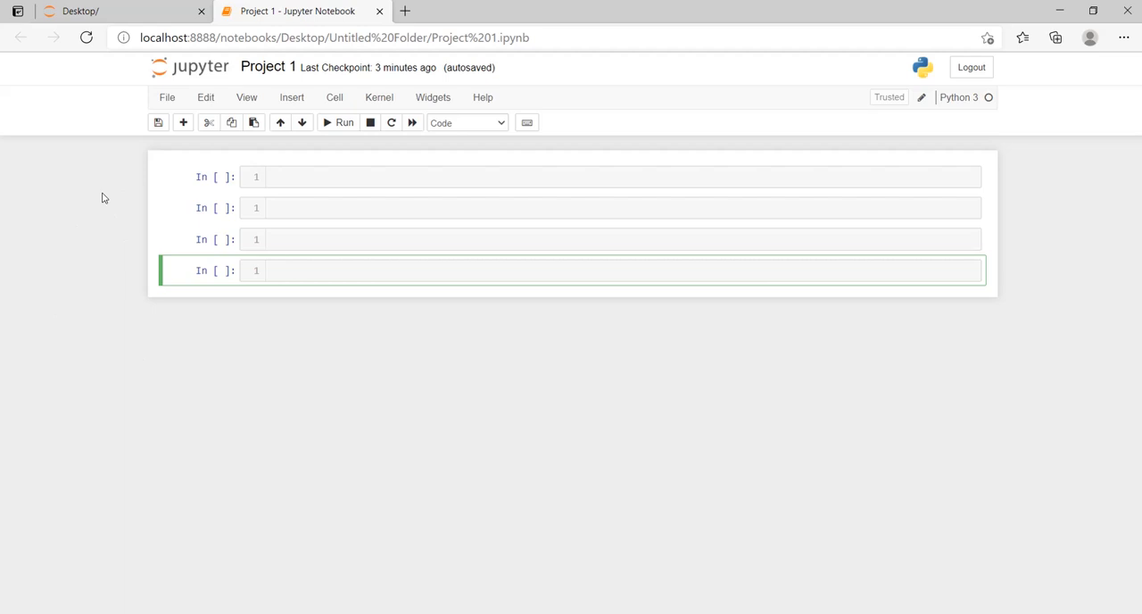
mouse_move(300, 469)
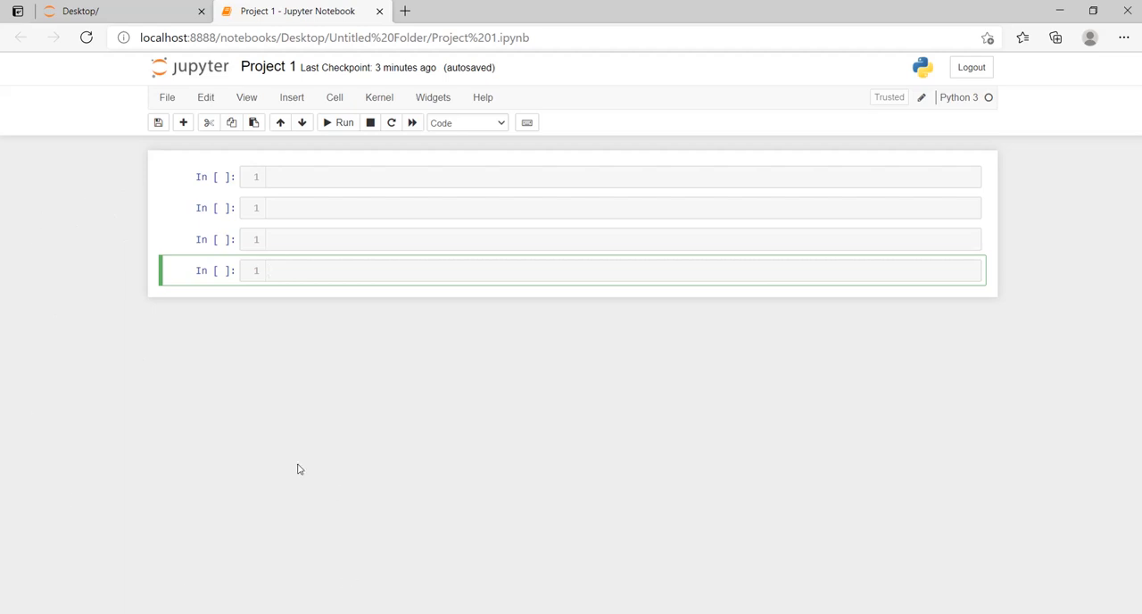
mouse_move(364, 353)
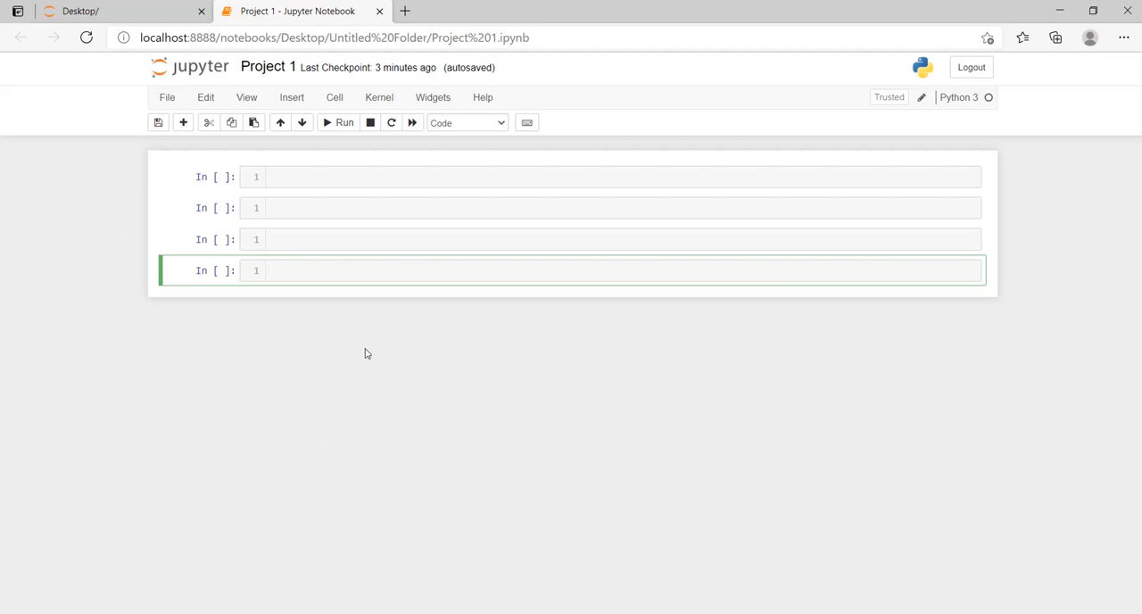
mouse_move(510, 376)
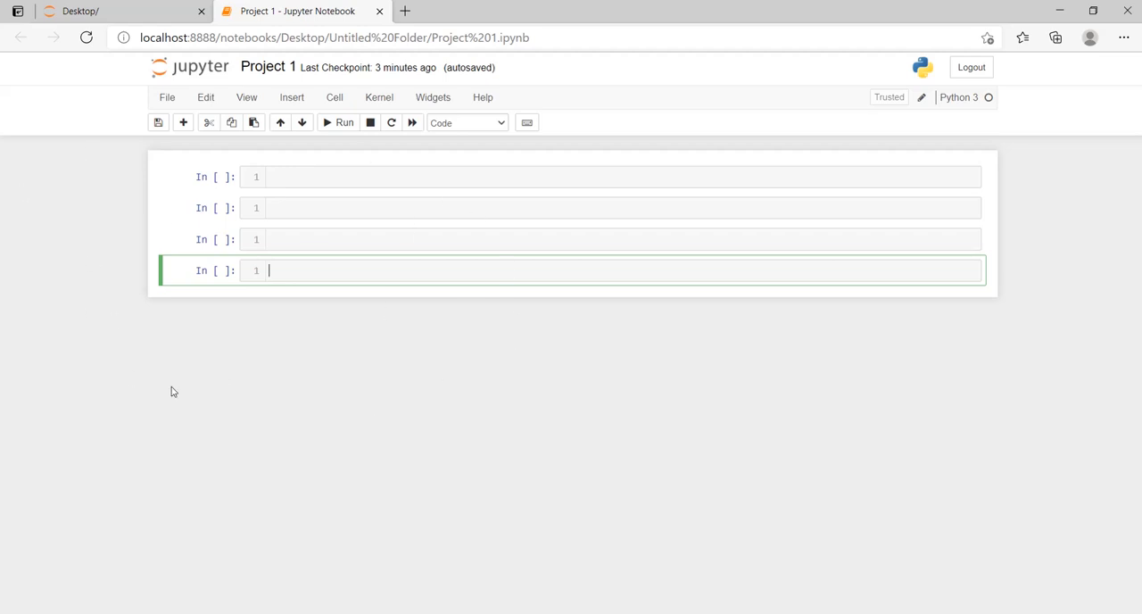
mouse_move(373, 415)
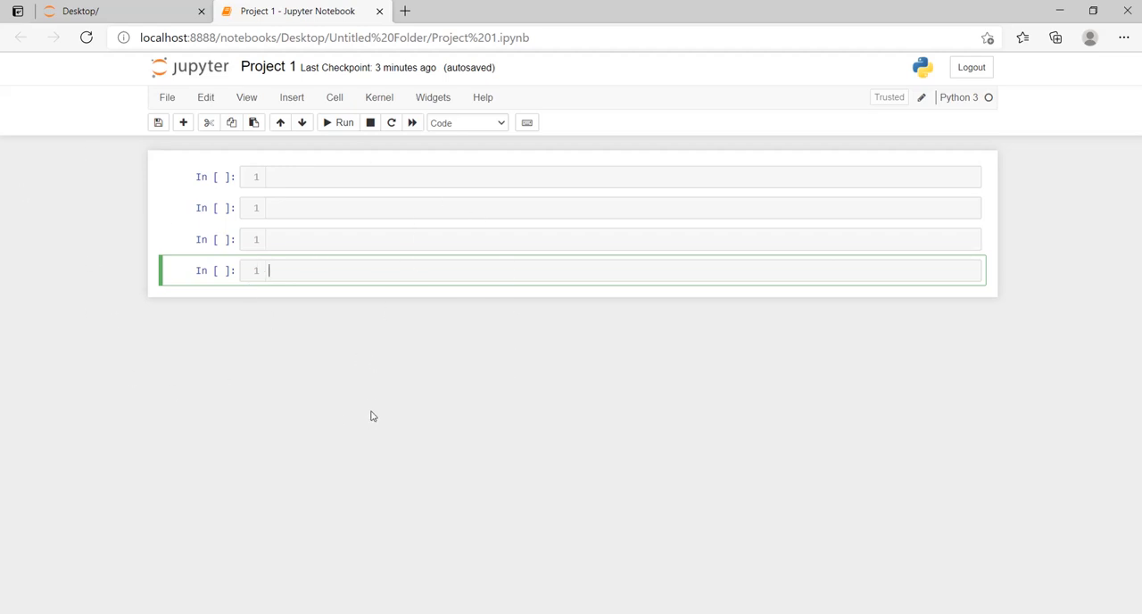